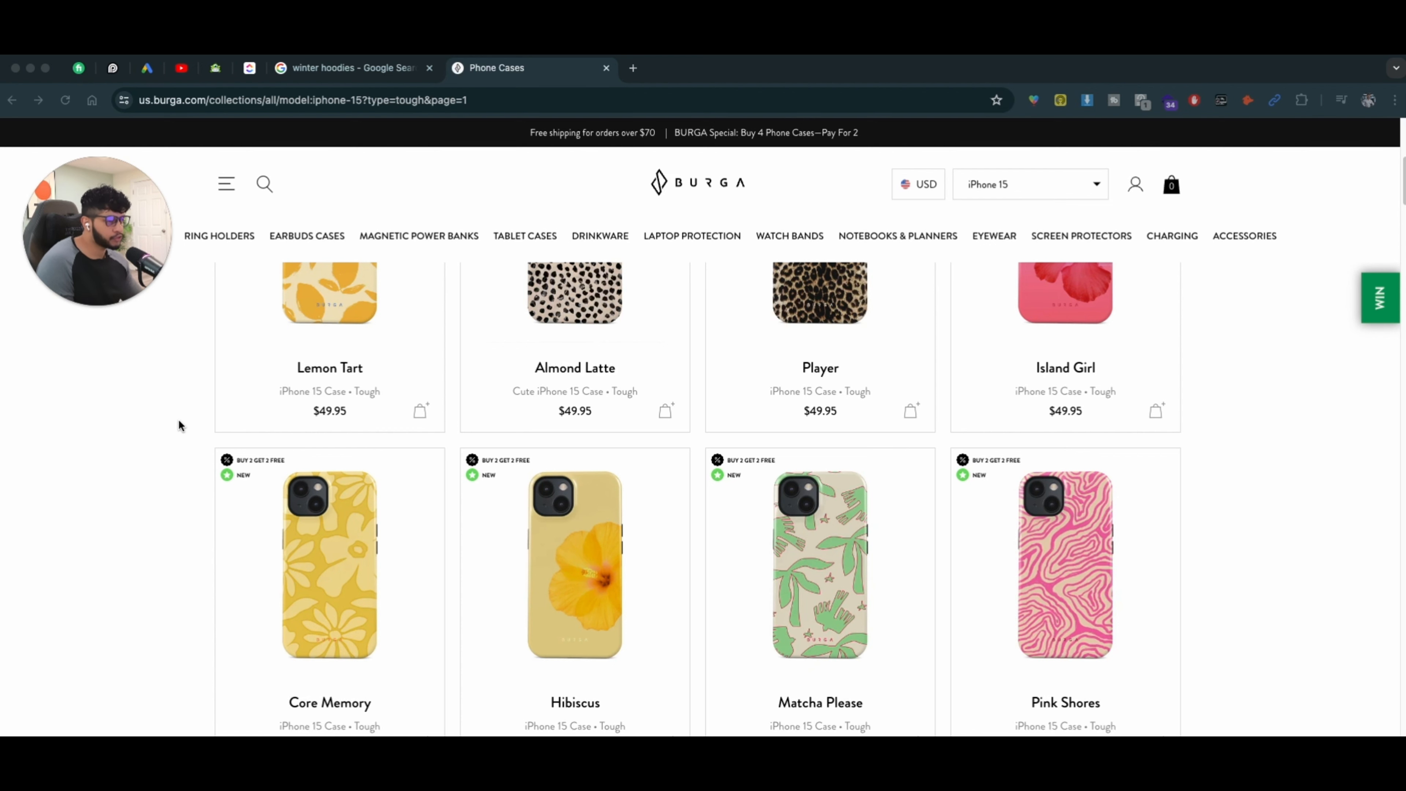
Step: Switch to the iPhone 14 Pro Max cases collection and browse down to the Derby Race row
{"action": "scroll", "scroll_direction": "up", "scroll_amount": 3}
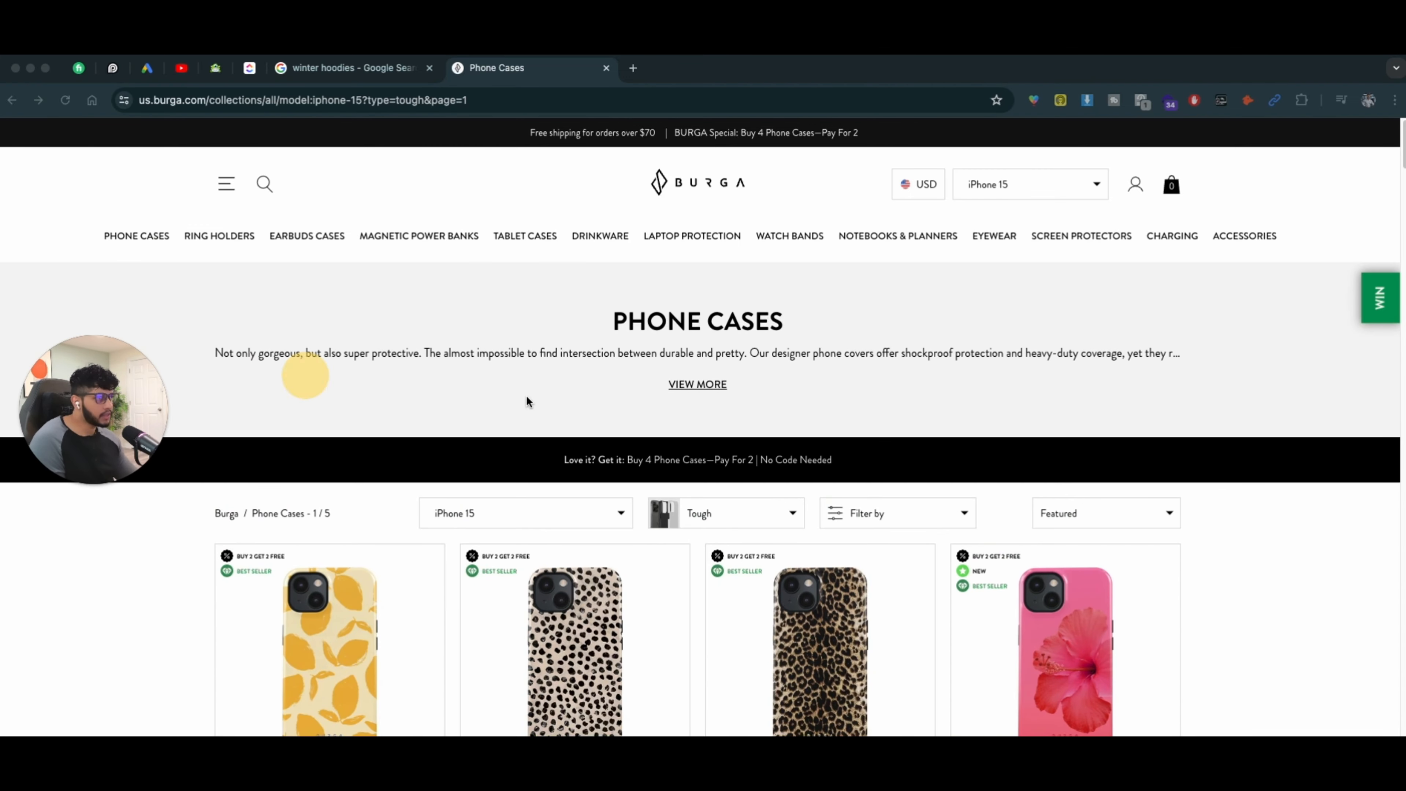
{"action": "scroll", "scroll_direction": "down", "scroll_amount": 3}
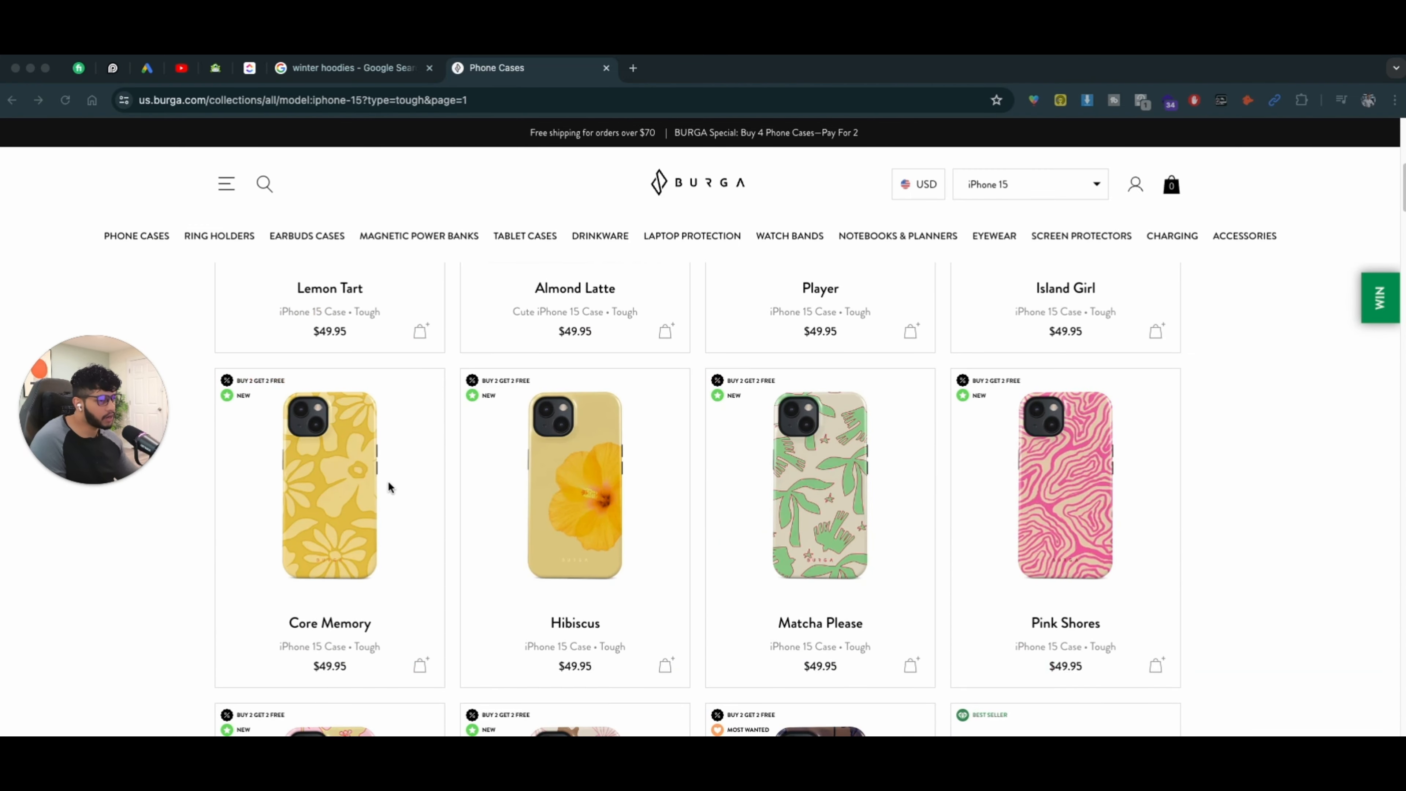
{"action": "mouse_move", "coordinate": [241, 495]}
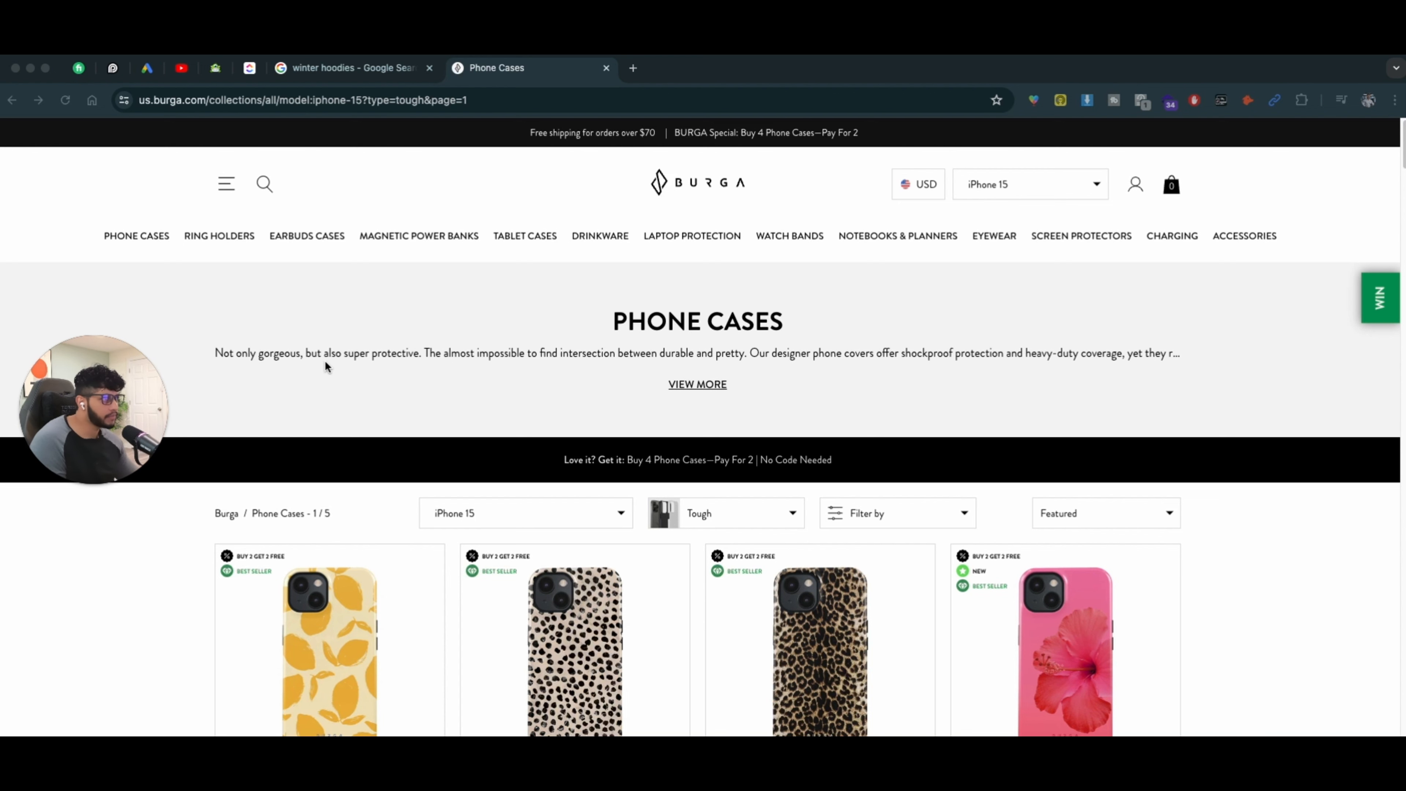
{"action": "mouse_move", "coordinate": [315, 196]}
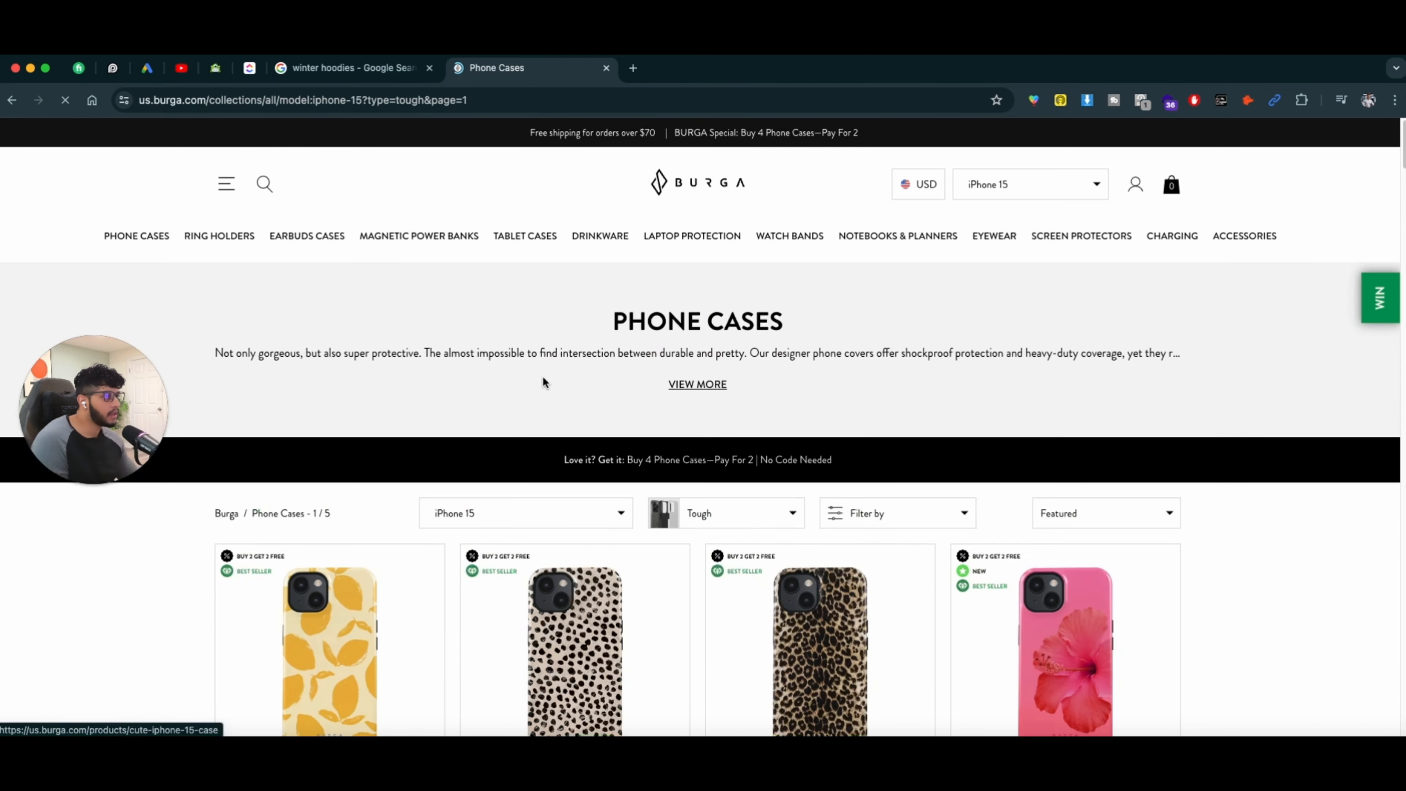
{"action": "scroll", "scroll_direction": "down", "scroll_amount": 3}
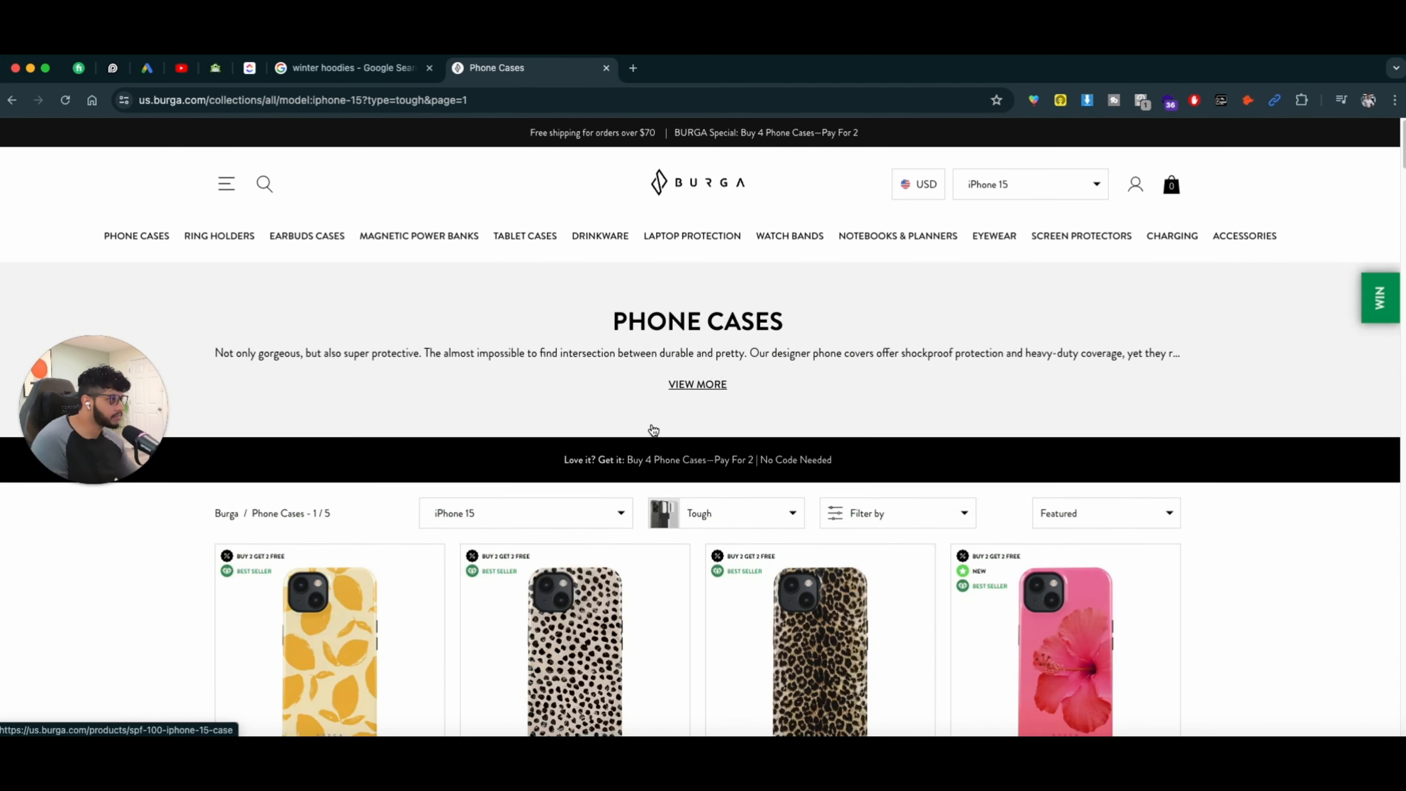
{"action": "left_click", "coordinate": [1030, 183]}
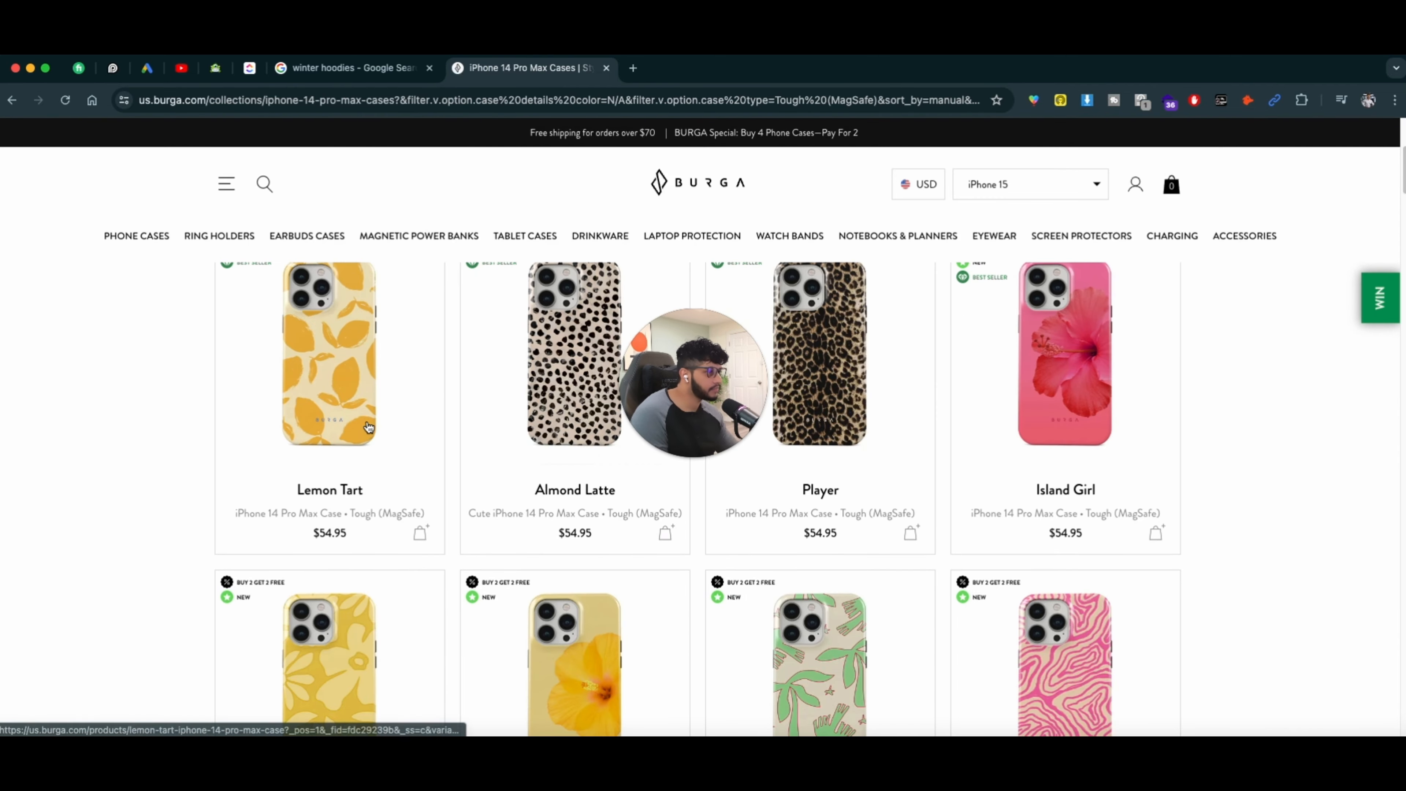
{"action": "scroll", "scroll_direction": "down", "scroll_amount": 3}
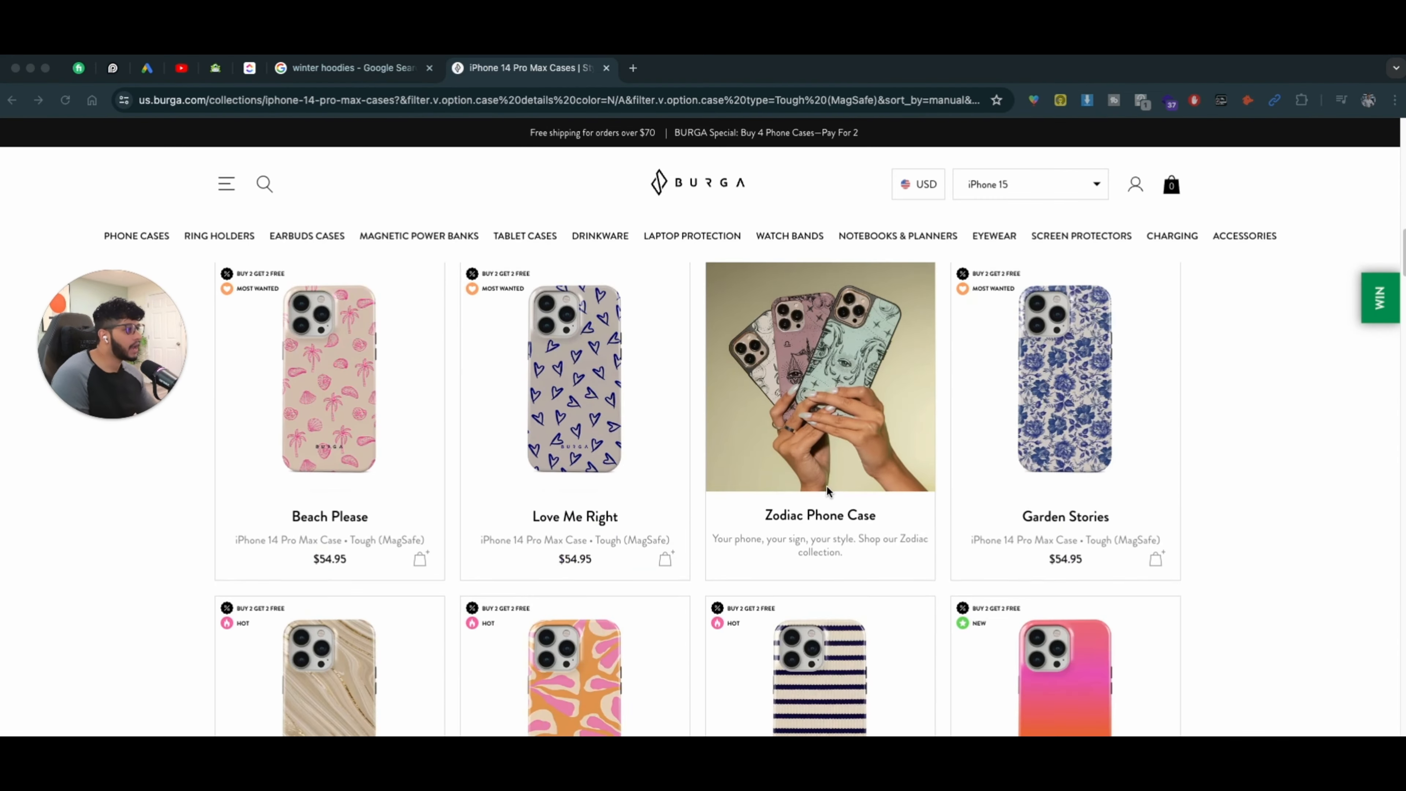
{"action": "scroll", "scroll_direction": "down", "scroll_amount": 3}
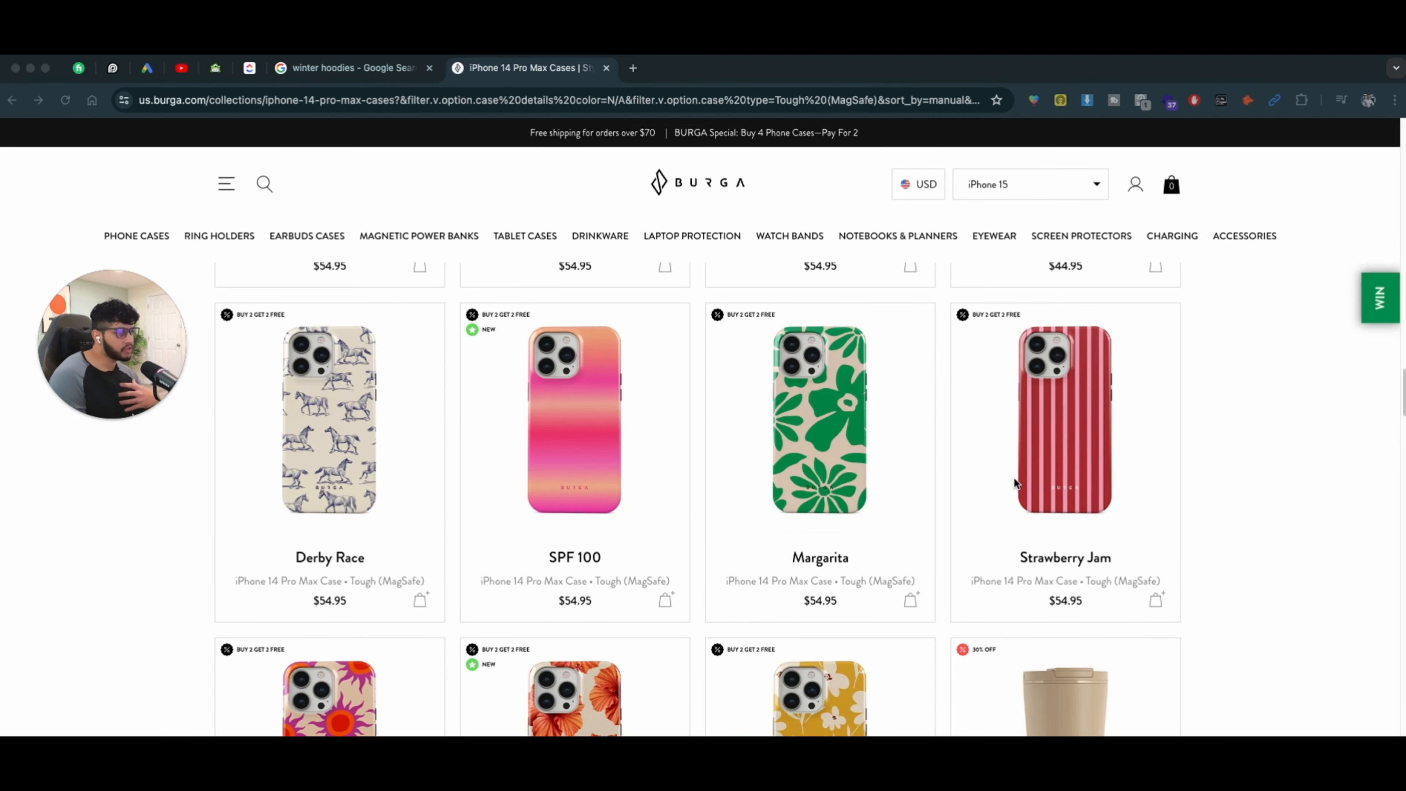
Step: Open Derby Race in a new tab, then switch to the Etiquette design at $54.95
{"action": "right_click", "coordinate": [328, 359]}
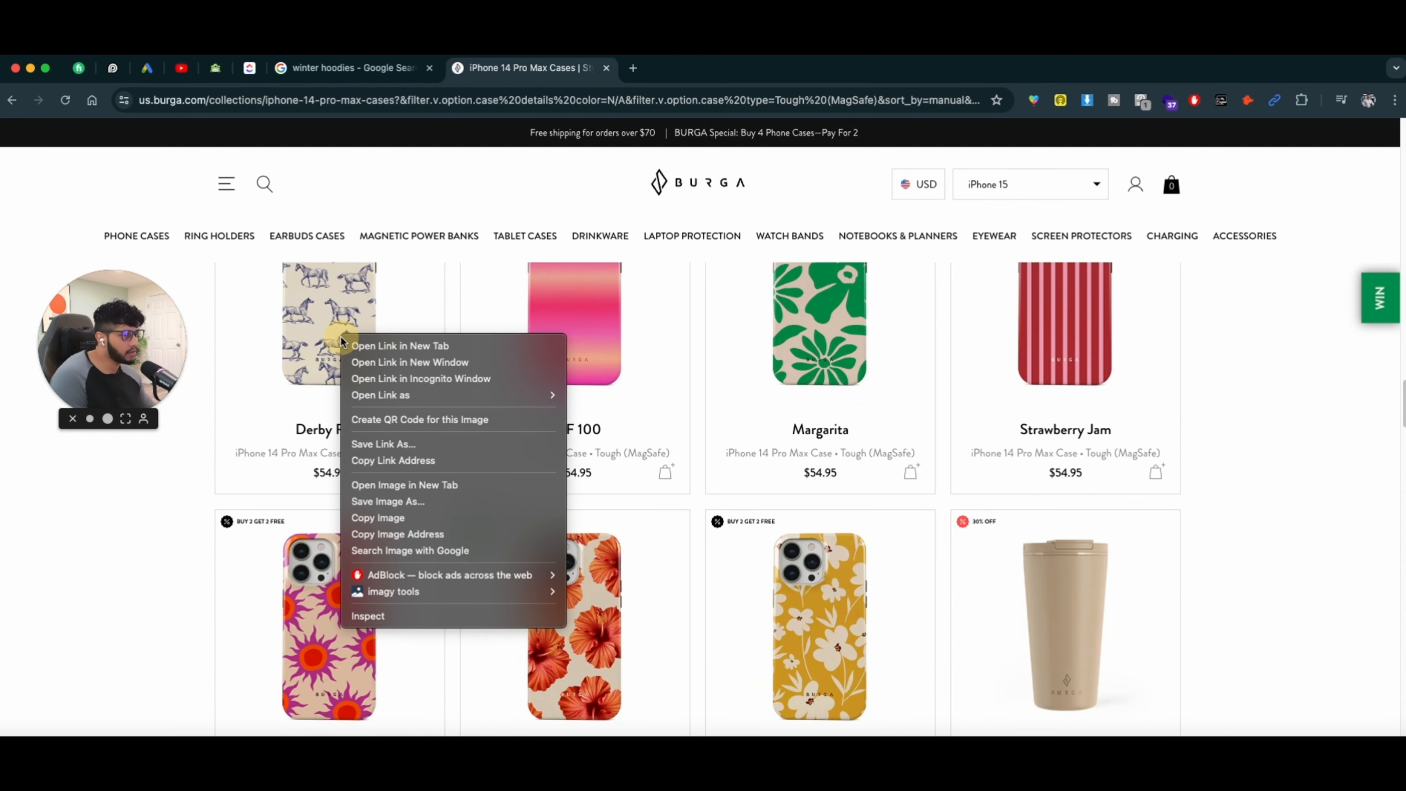
{"action": "left_click", "coordinate": [400, 345]}
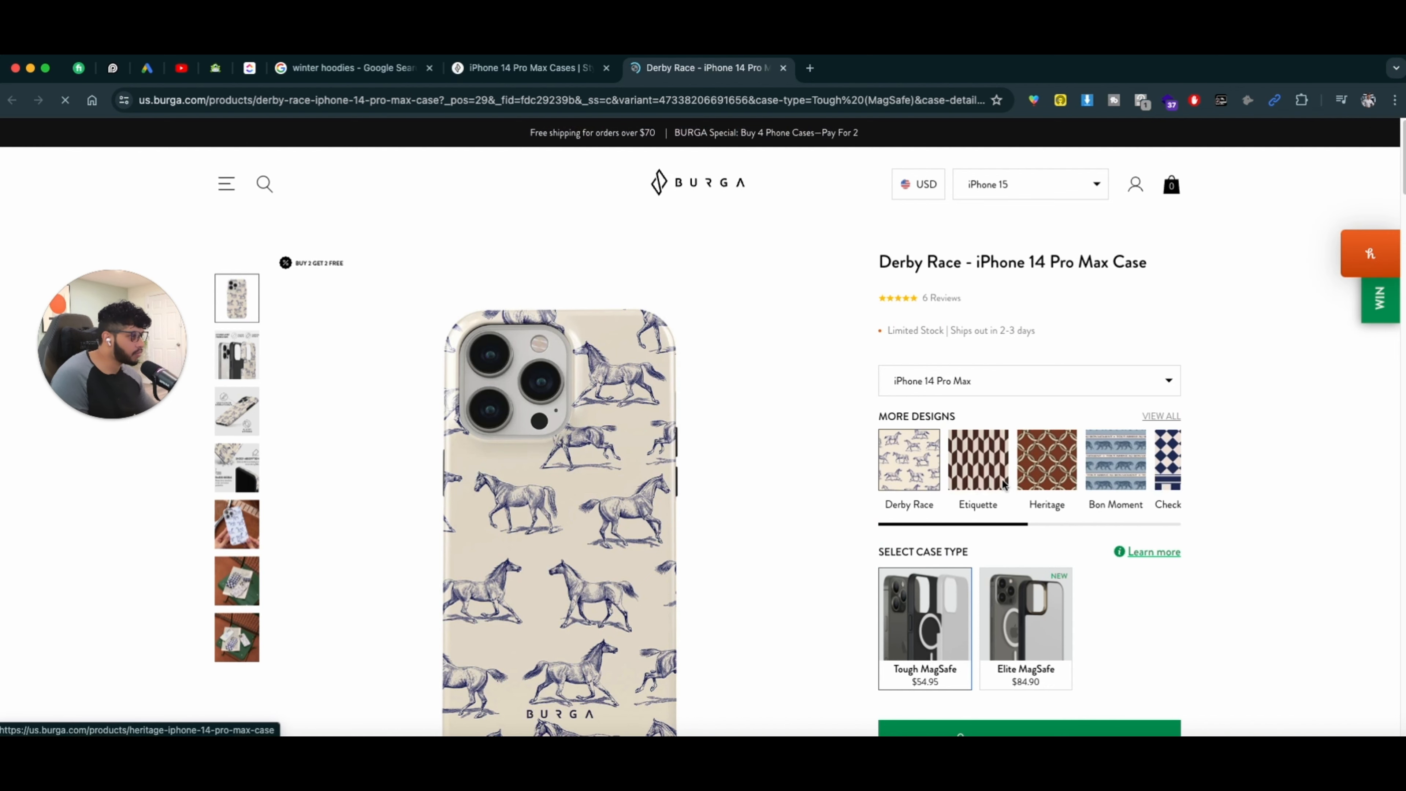
{"action": "left_click", "coordinate": [978, 460]}
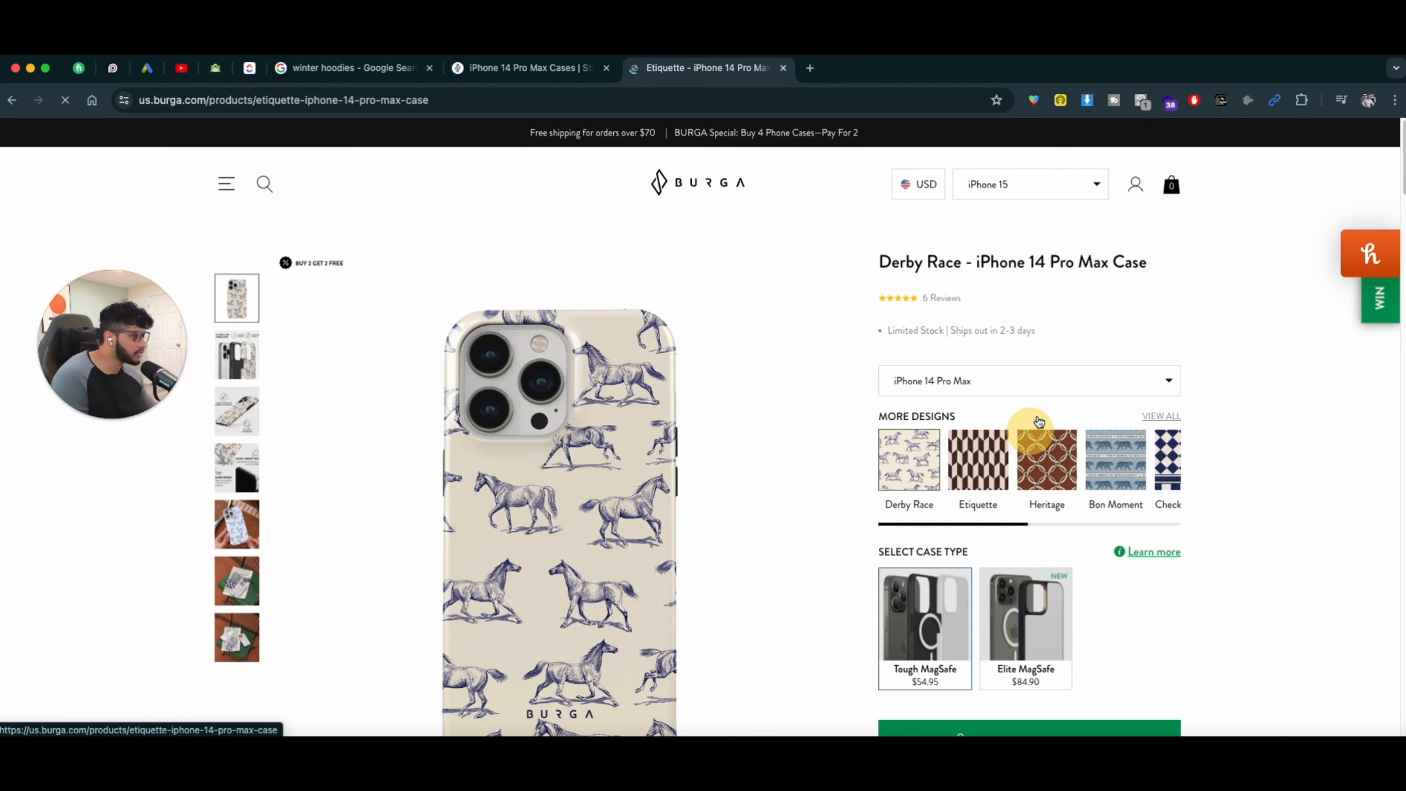
{"action": "left_click", "coordinate": [978, 460]}
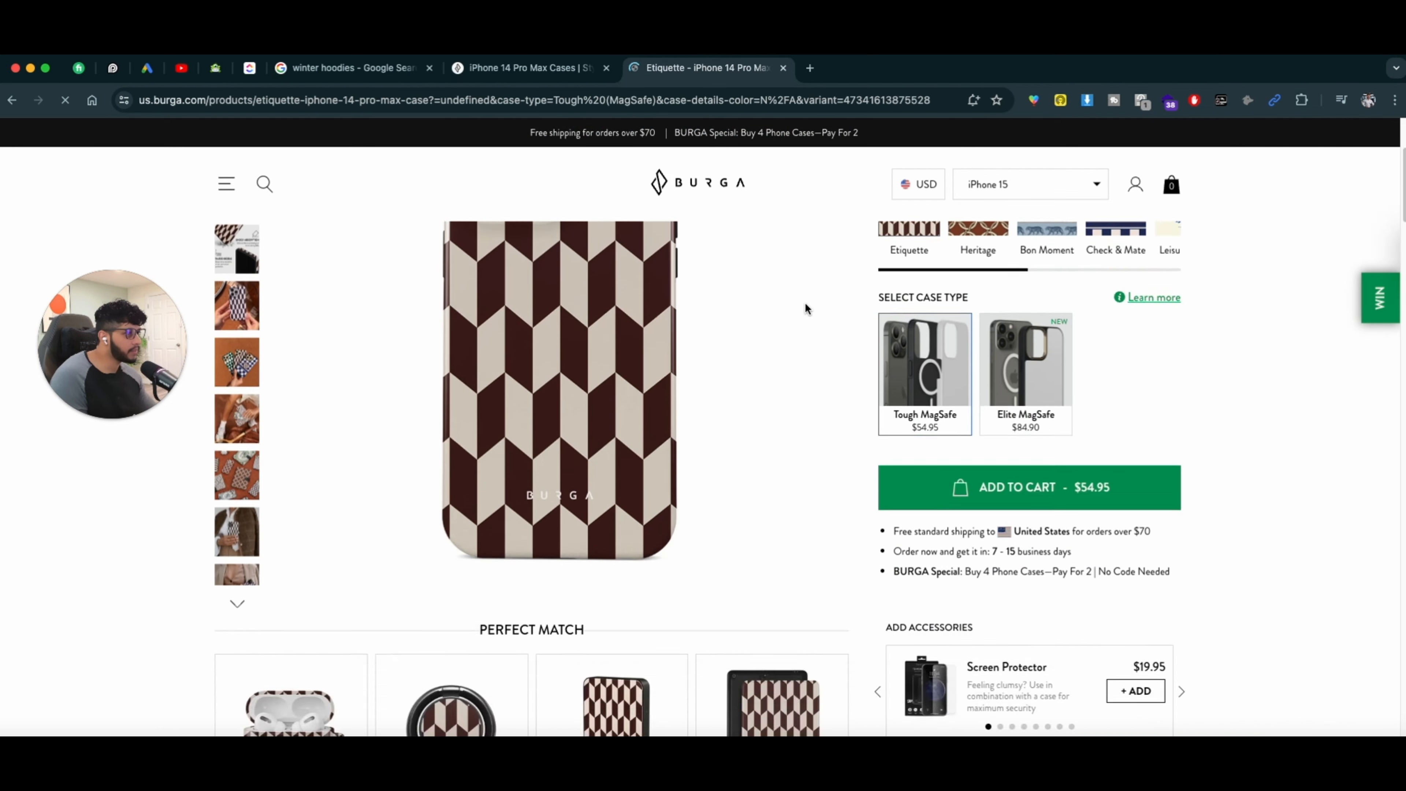
{"action": "scroll", "scroll_direction": "down", "scroll_amount": 3}
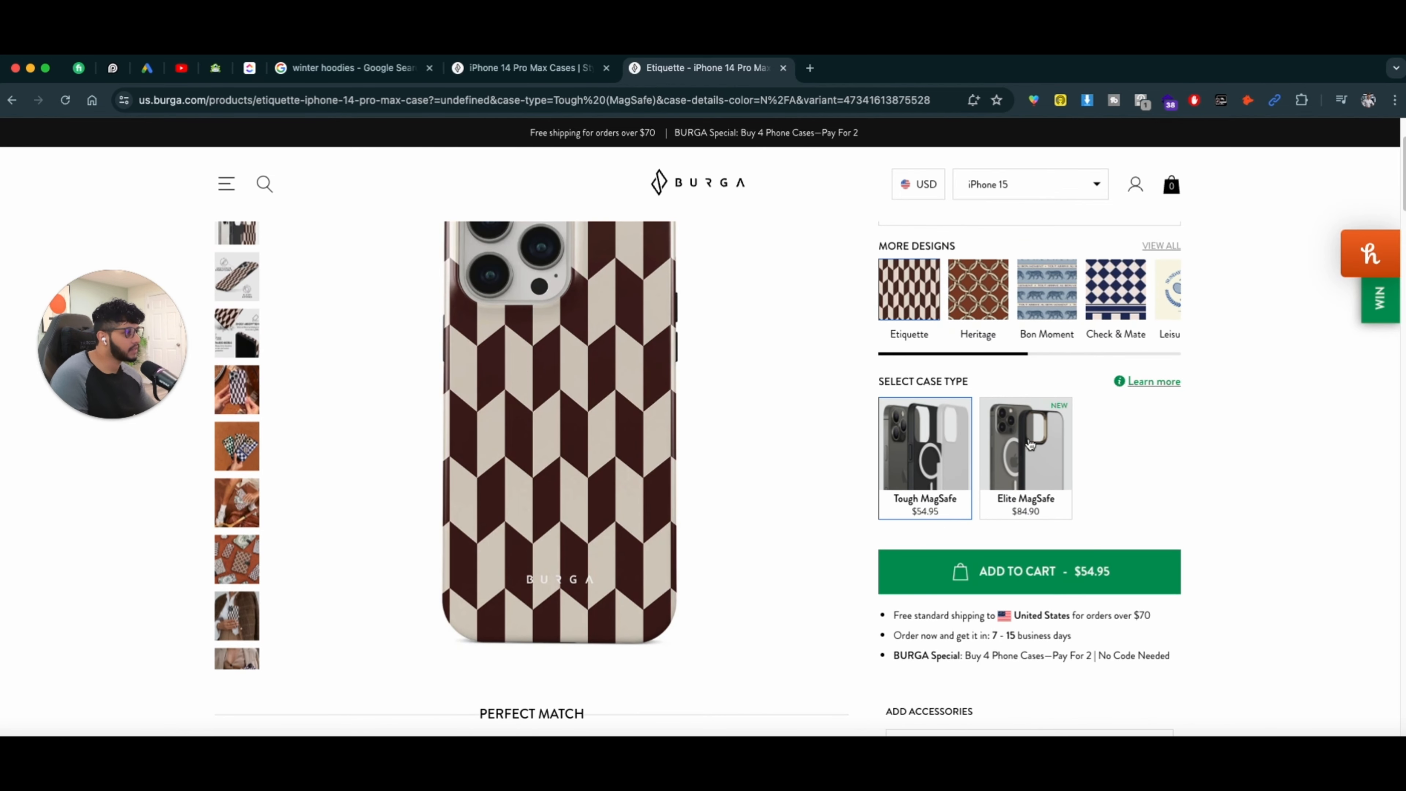
{"action": "mouse_move", "coordinate": [1013, 413]}
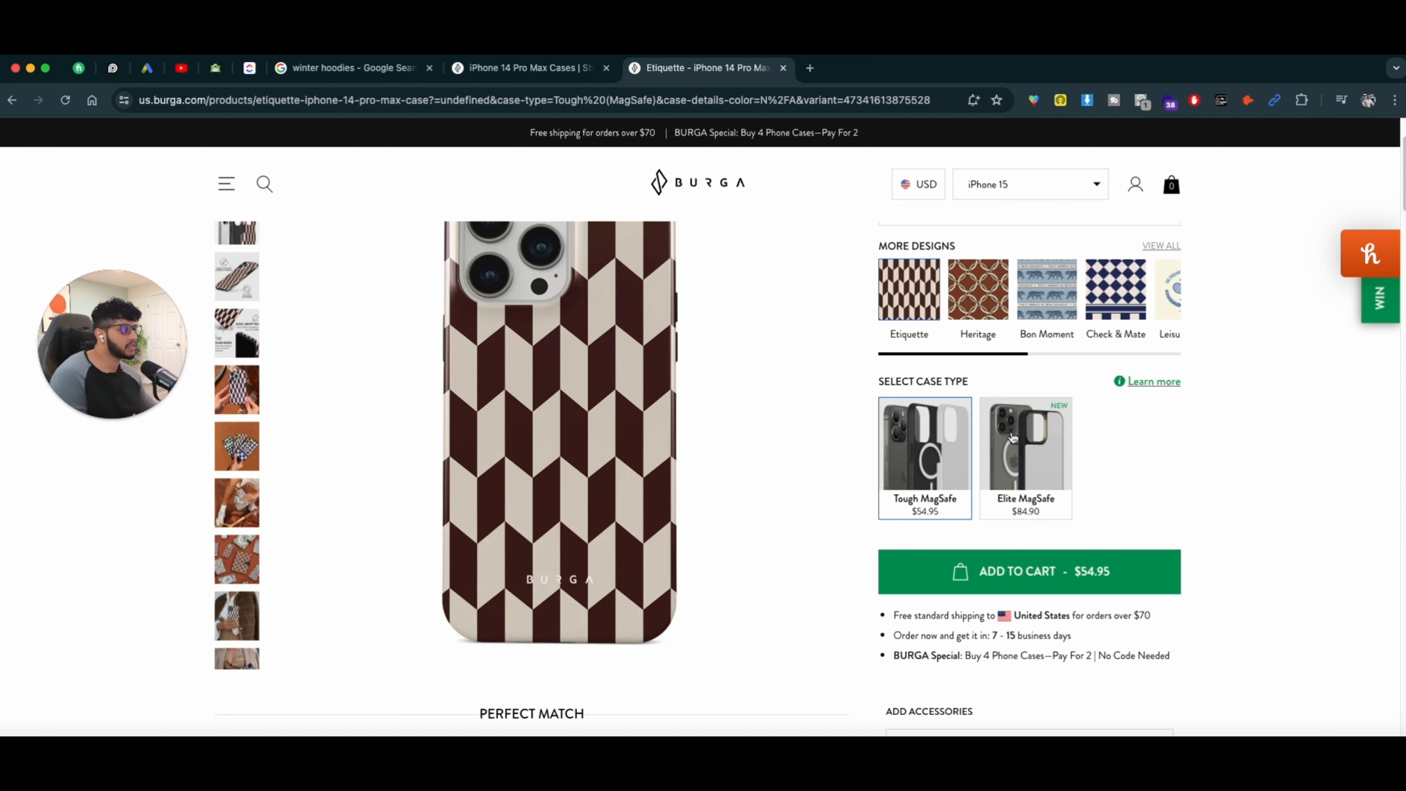
{"action": "scroll", "scroll_direction": "down", "scroll_amount": 3}
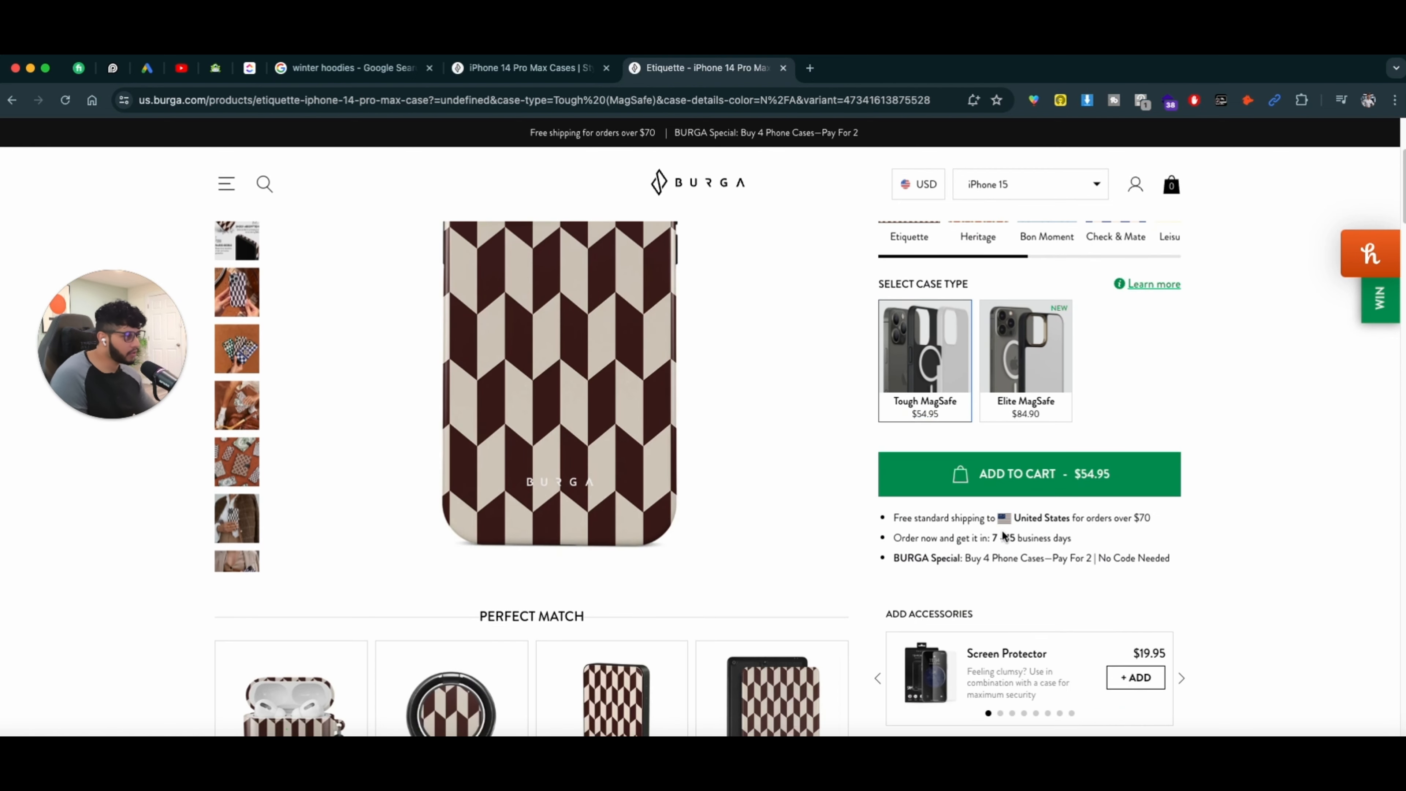
{"action": "scroll", "scroll_direction": "down", "scroll_amount": 3}
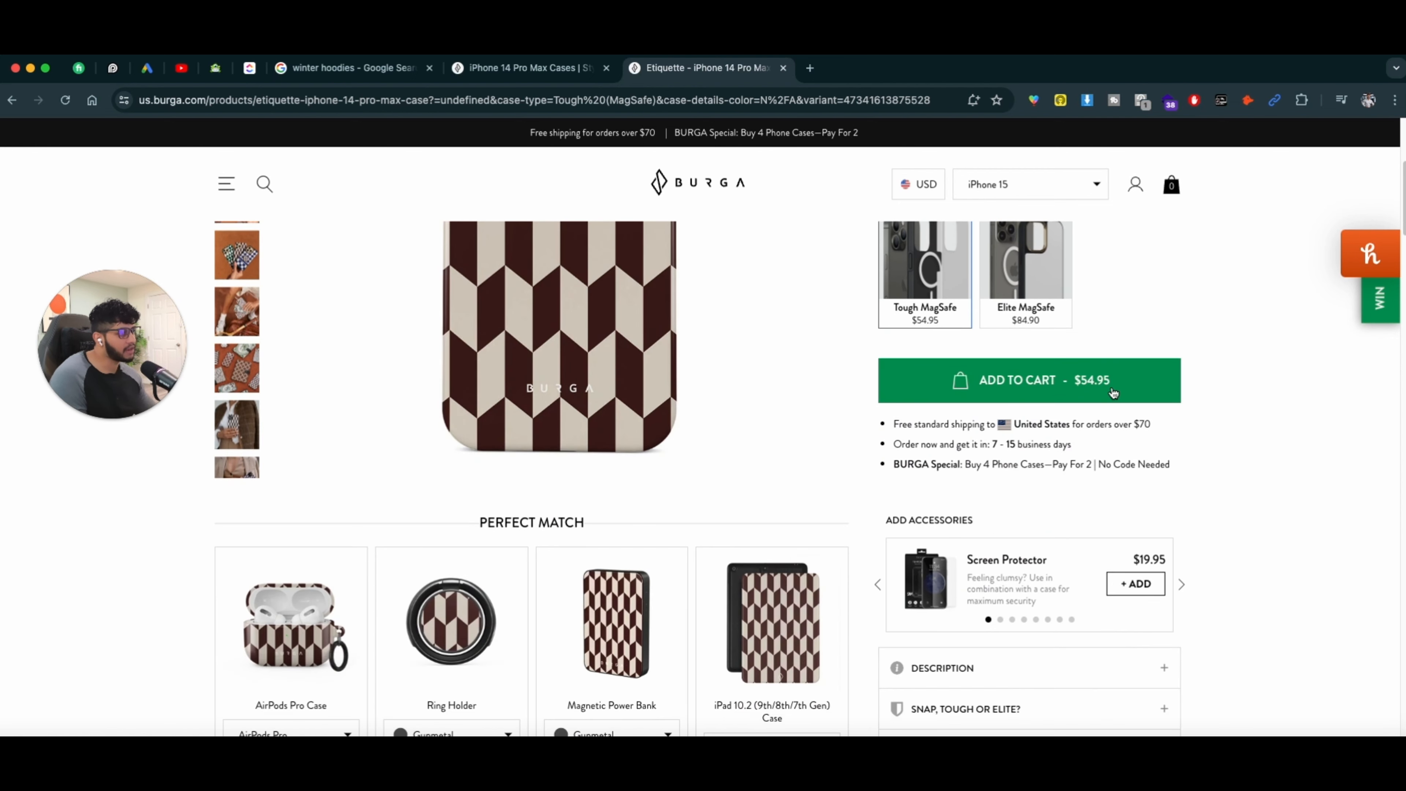
{"action": "scroll", "scroll_direction": "down", "scroll_amount": 3}
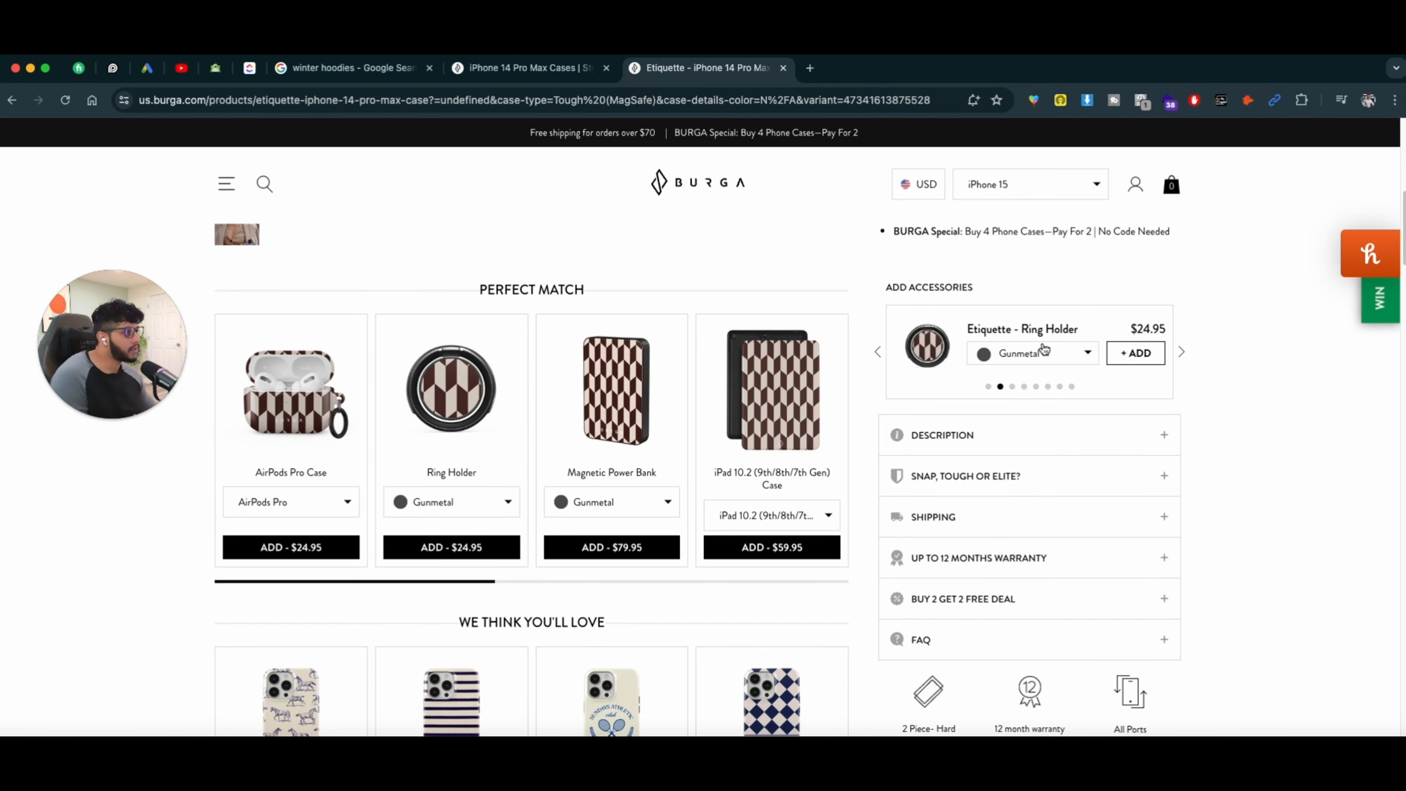
{"action": "mouse_move", "coordinate": [871, 291]}
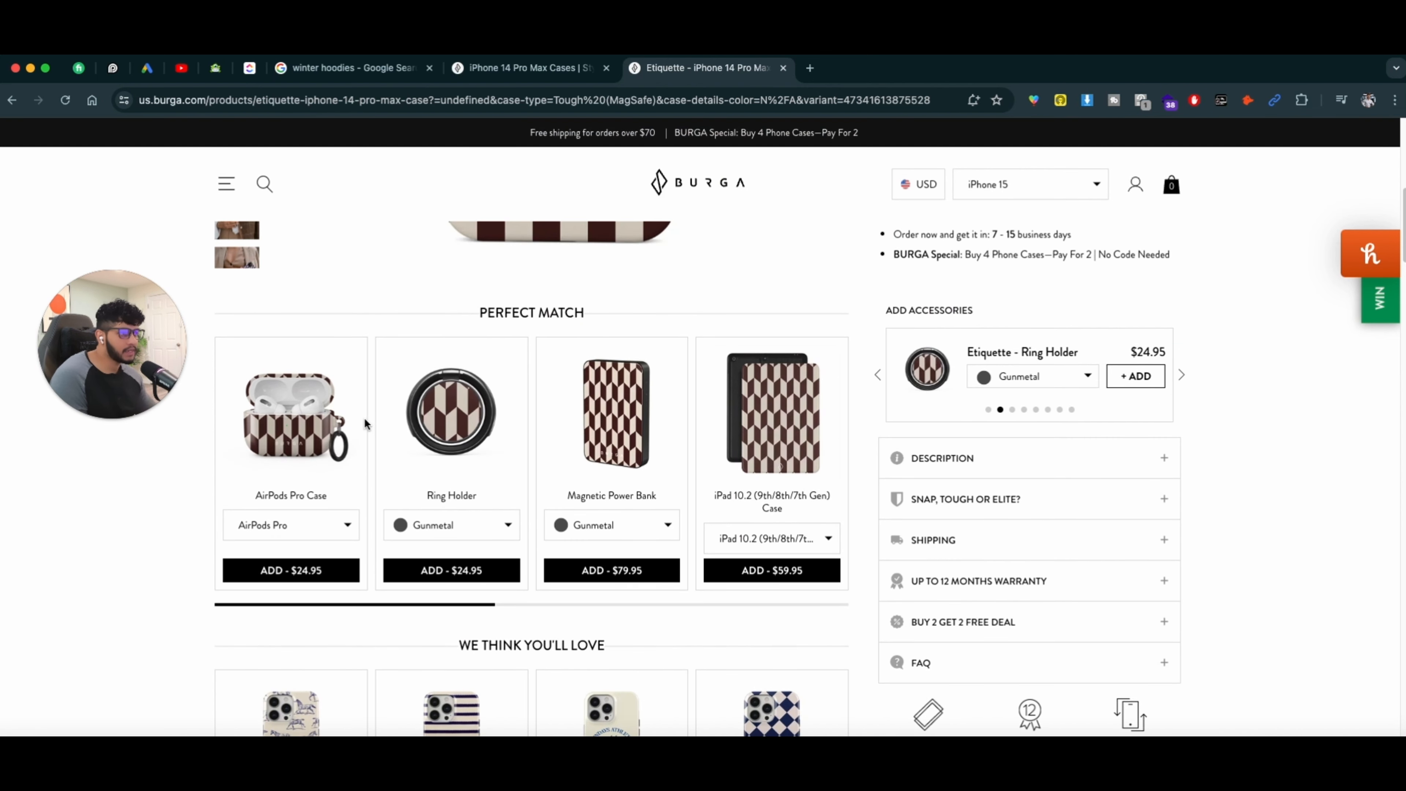
{"action": "mouse_move", "coordinate": [548, 359]}
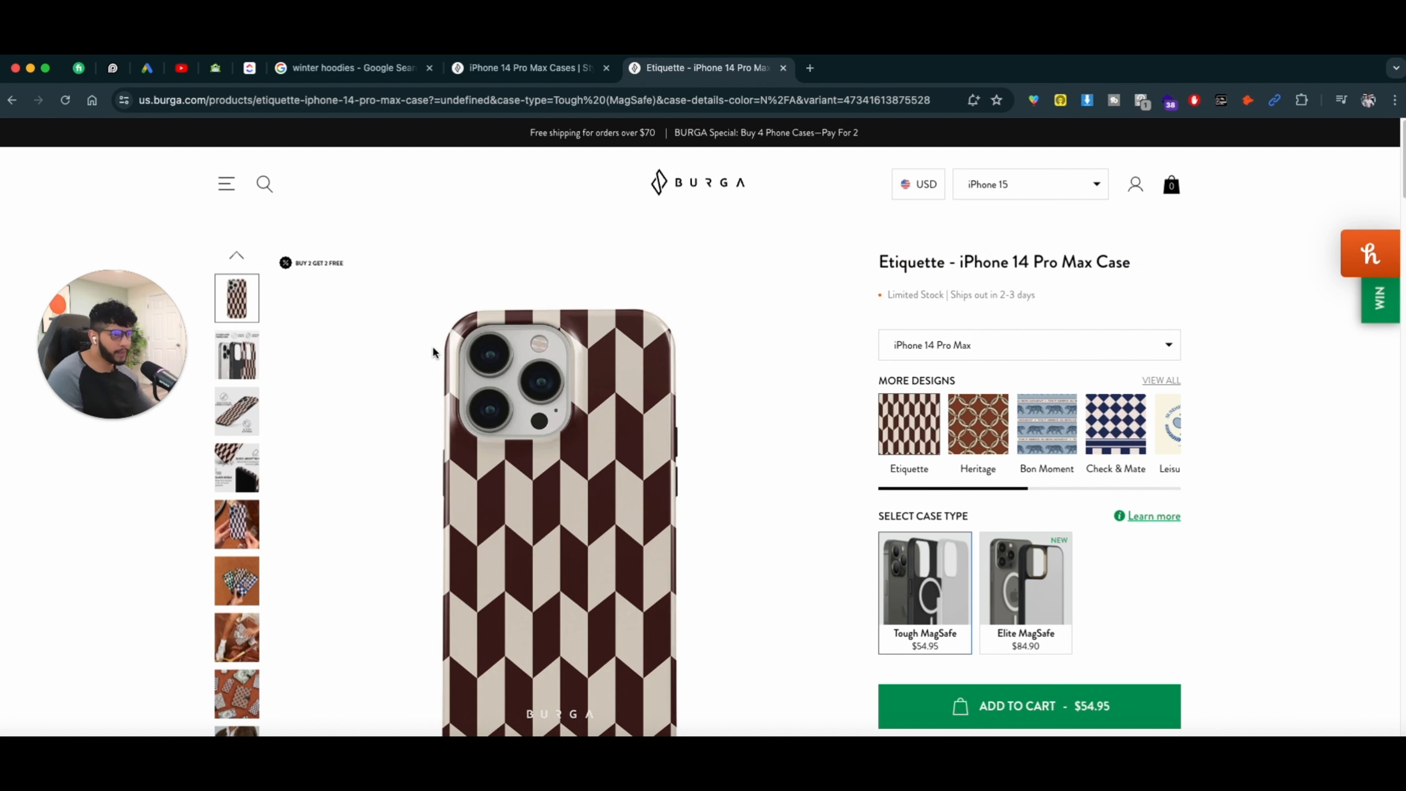
{"action": "scroll", "scroll_direction": "down", "scroll_amount": 3}
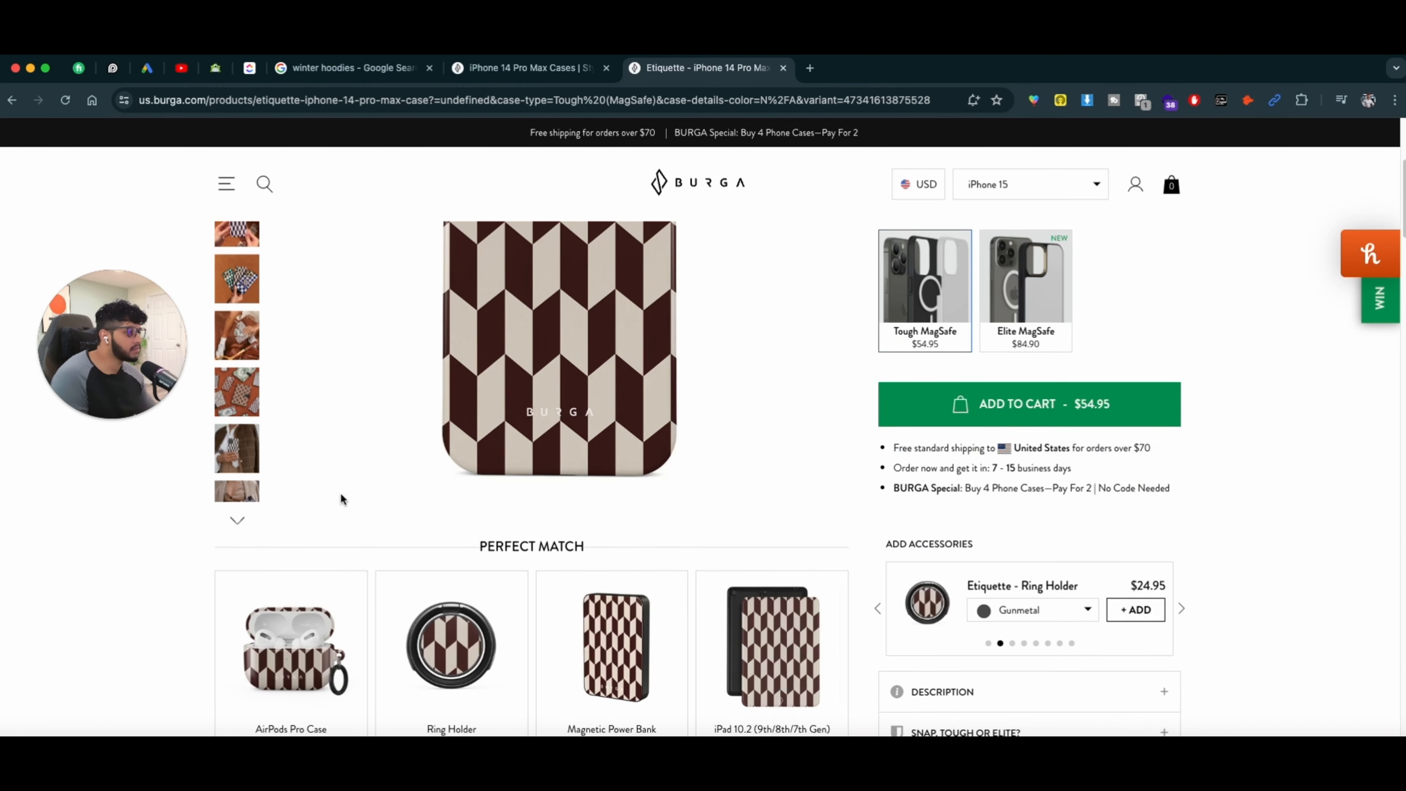
{"action": "scroll", "scroll_direction": "down", "scroll_amount": 3}
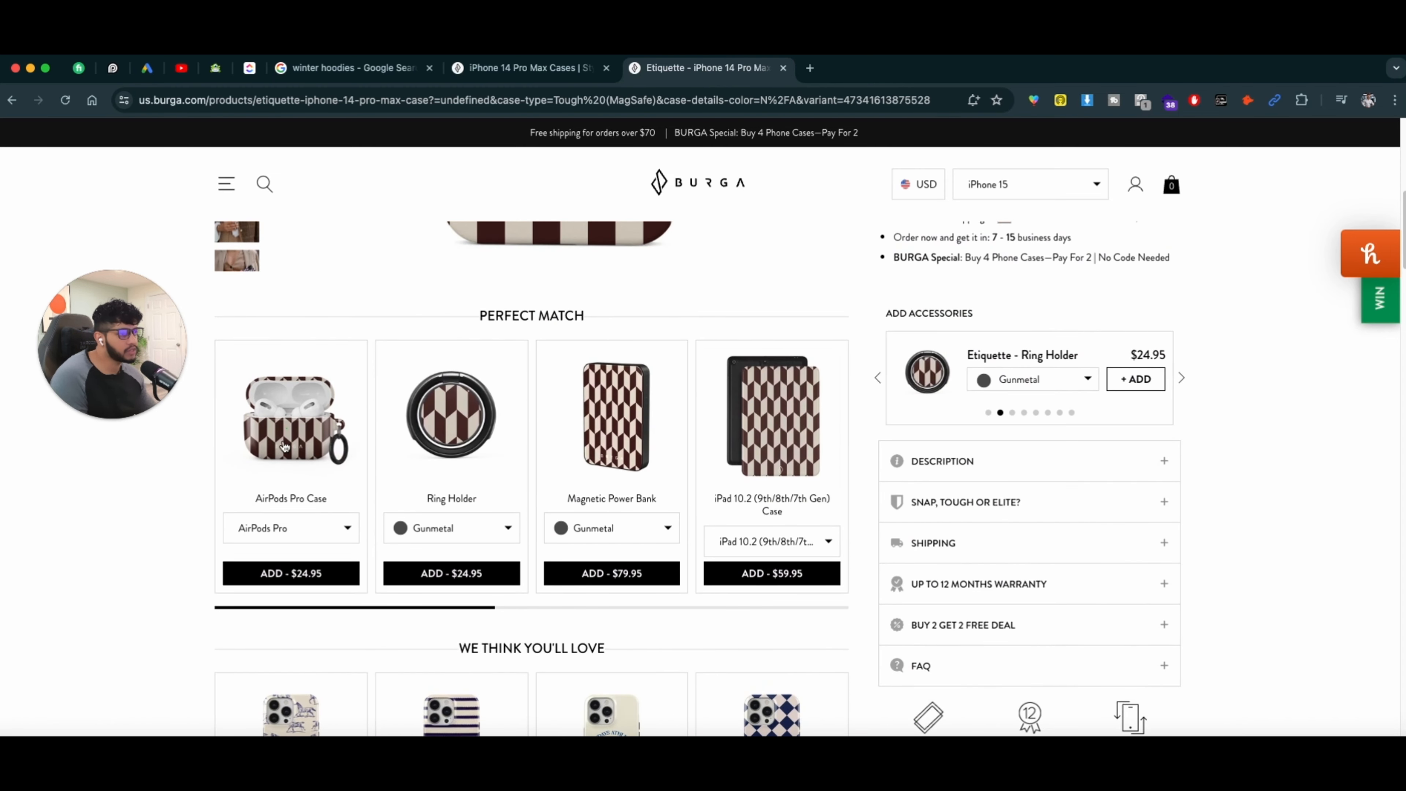
{"action": "mouse_move", "coordinate": [279, 499]}
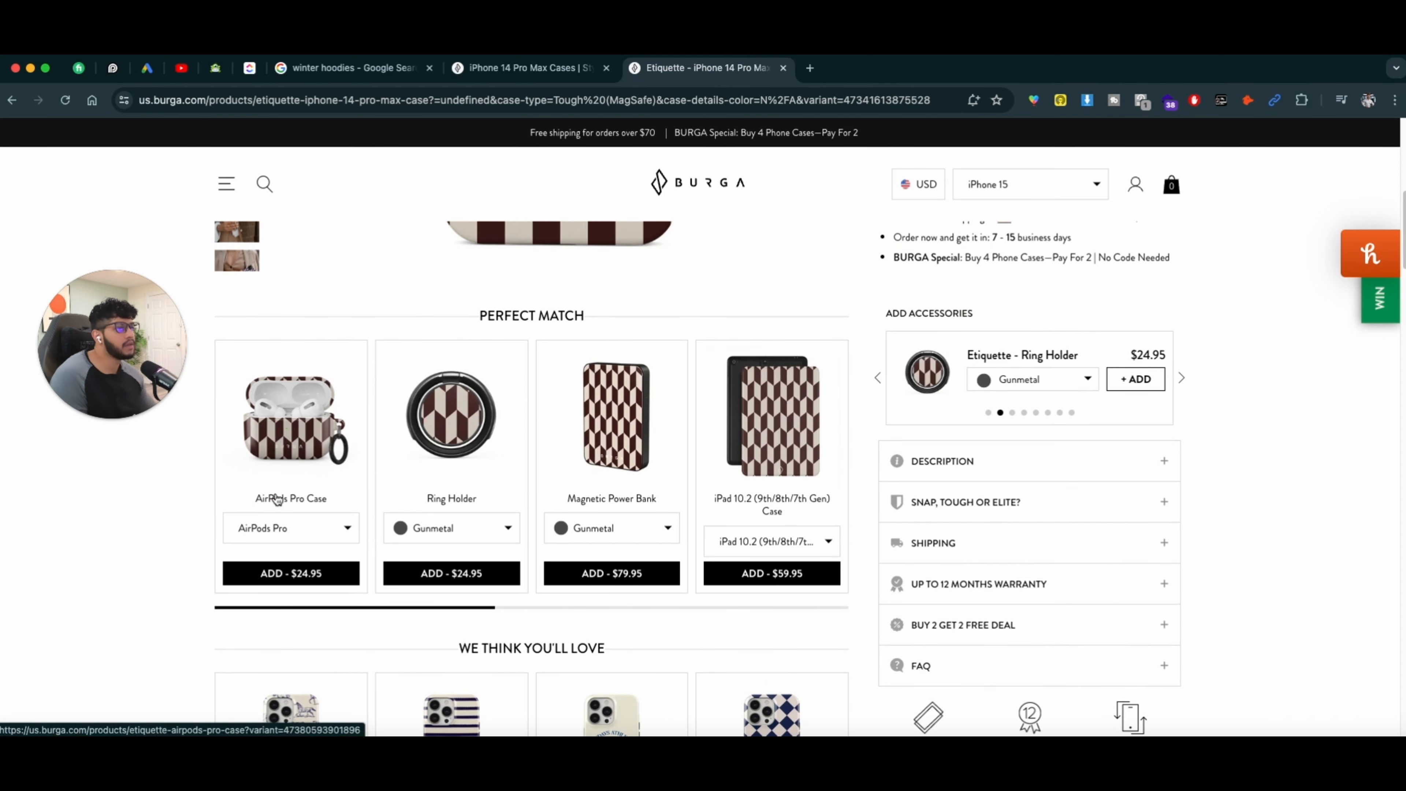
{"action": "mouse_move", "coordinate": [460, 455]}
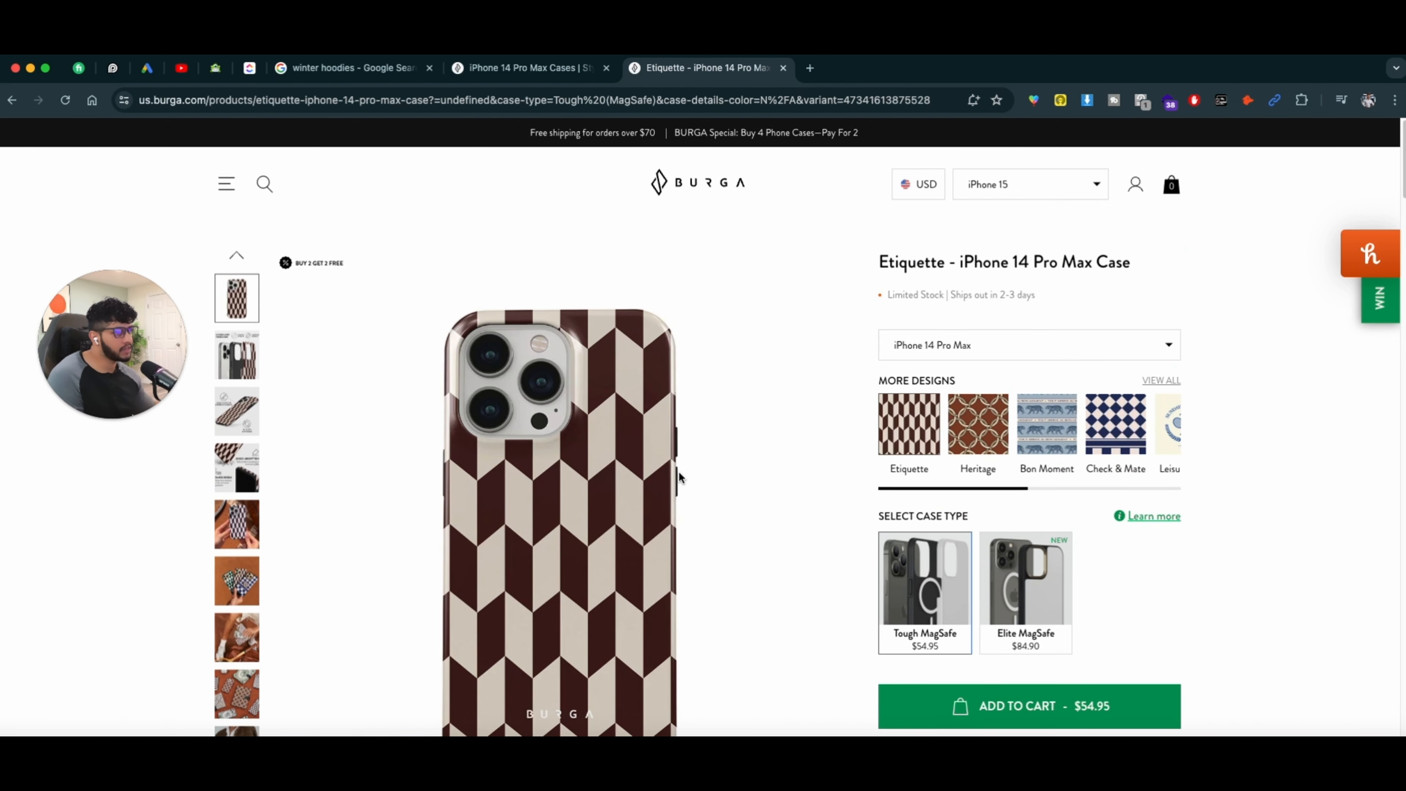
{"action": "mouse_move", "coordinate": [597, 457]}
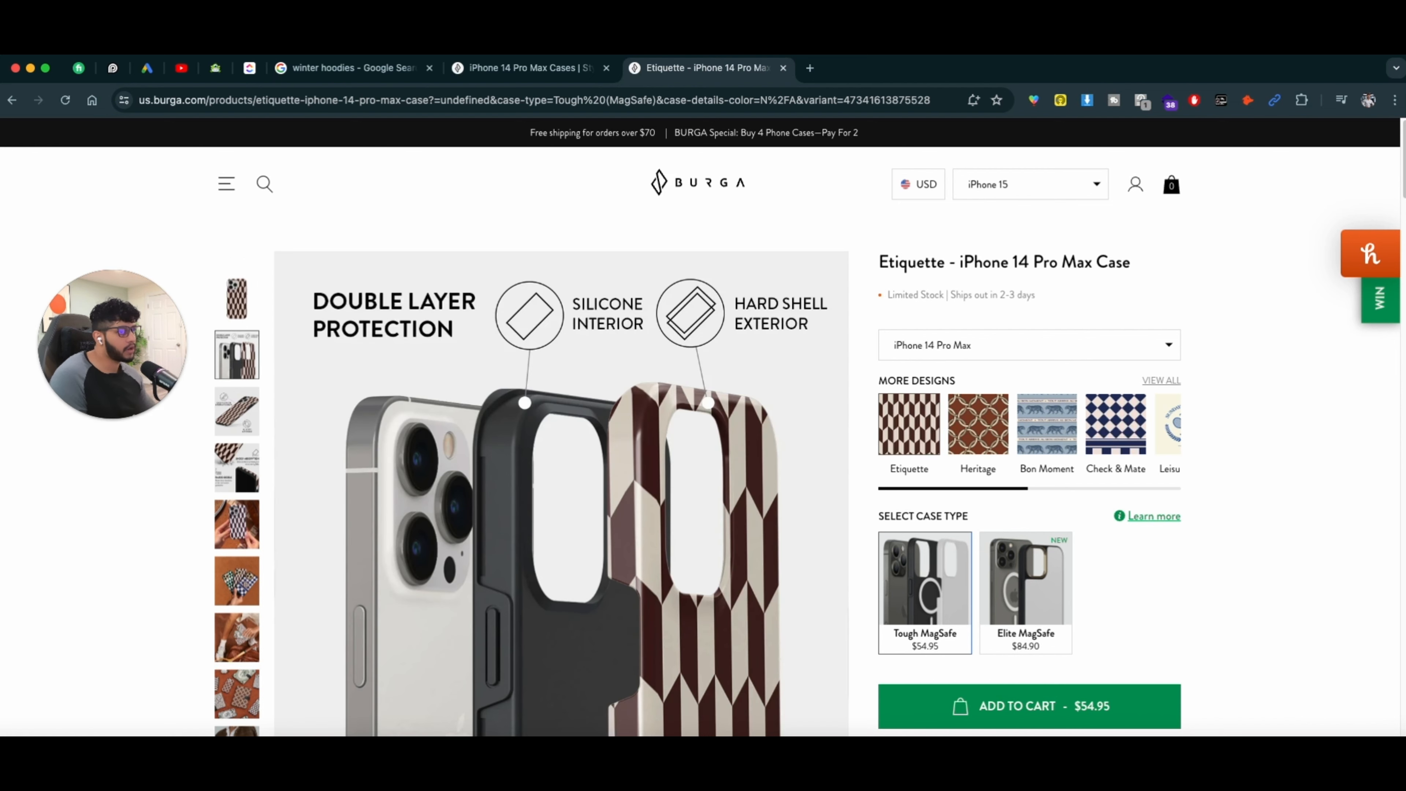
{"action": "scroll", "scroll_direction": "down", "scroll_amount": 3}
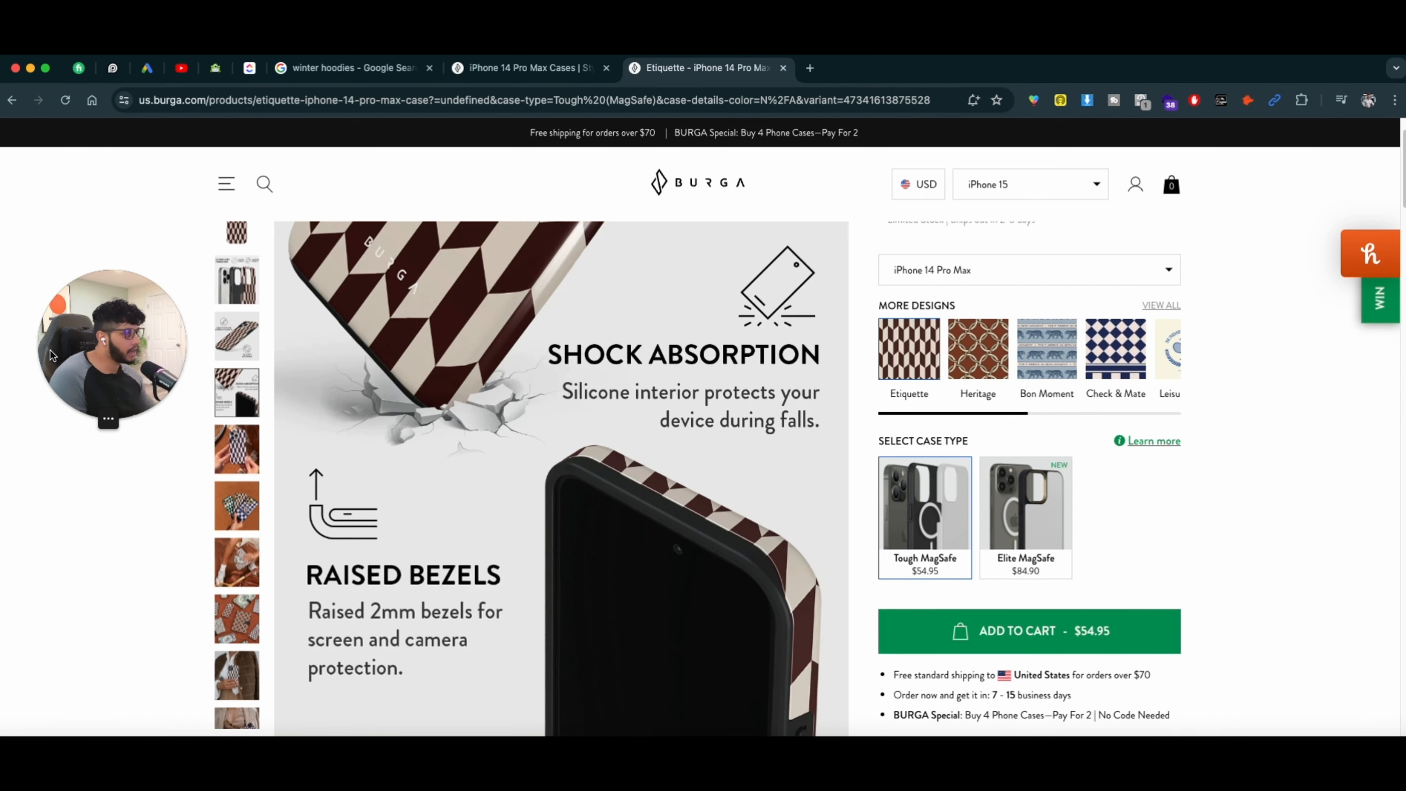
{"action": "scroll", "scroll_direction": "down", "scroll_amount": 3}
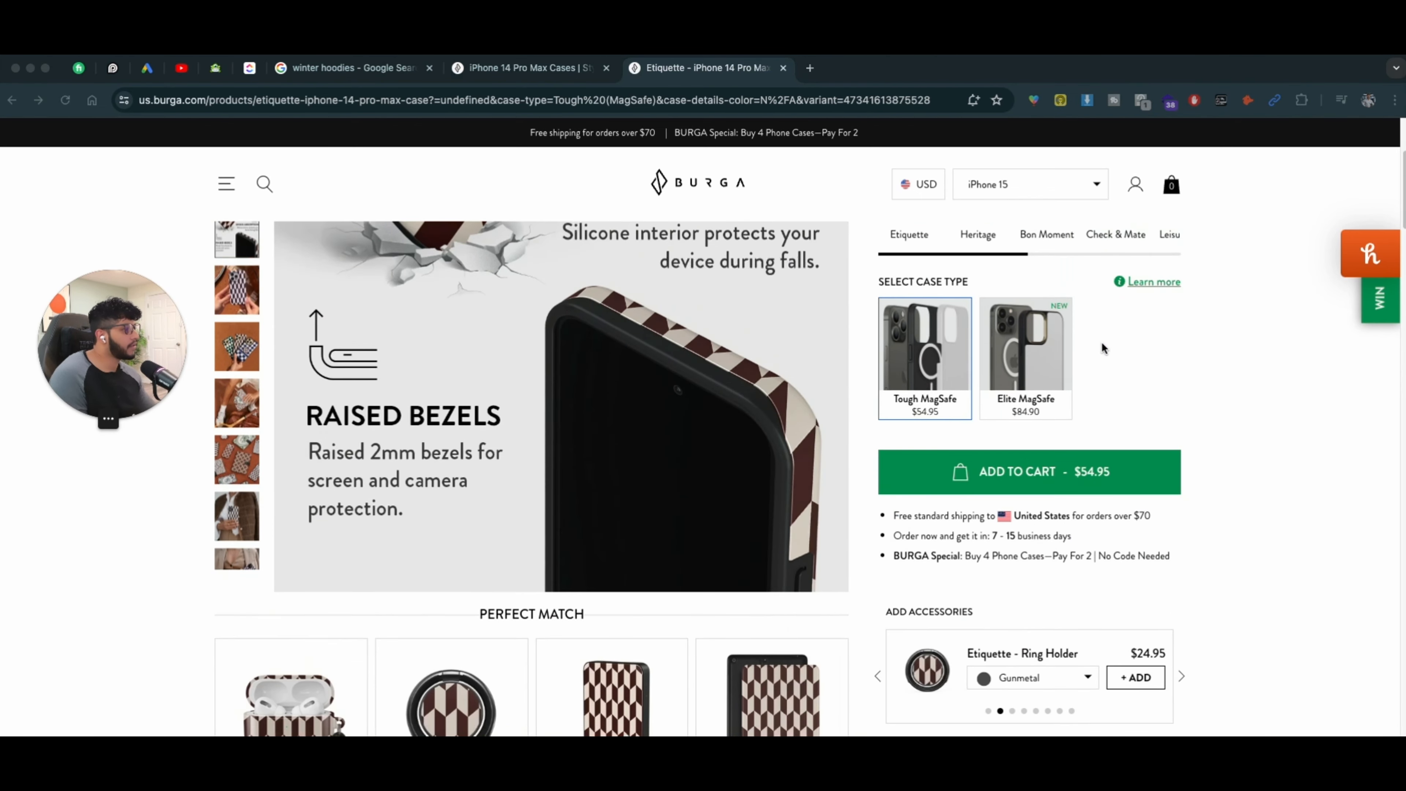
{"action": "scroll", "scroll_direction": "down", "scroll_amount": 3}
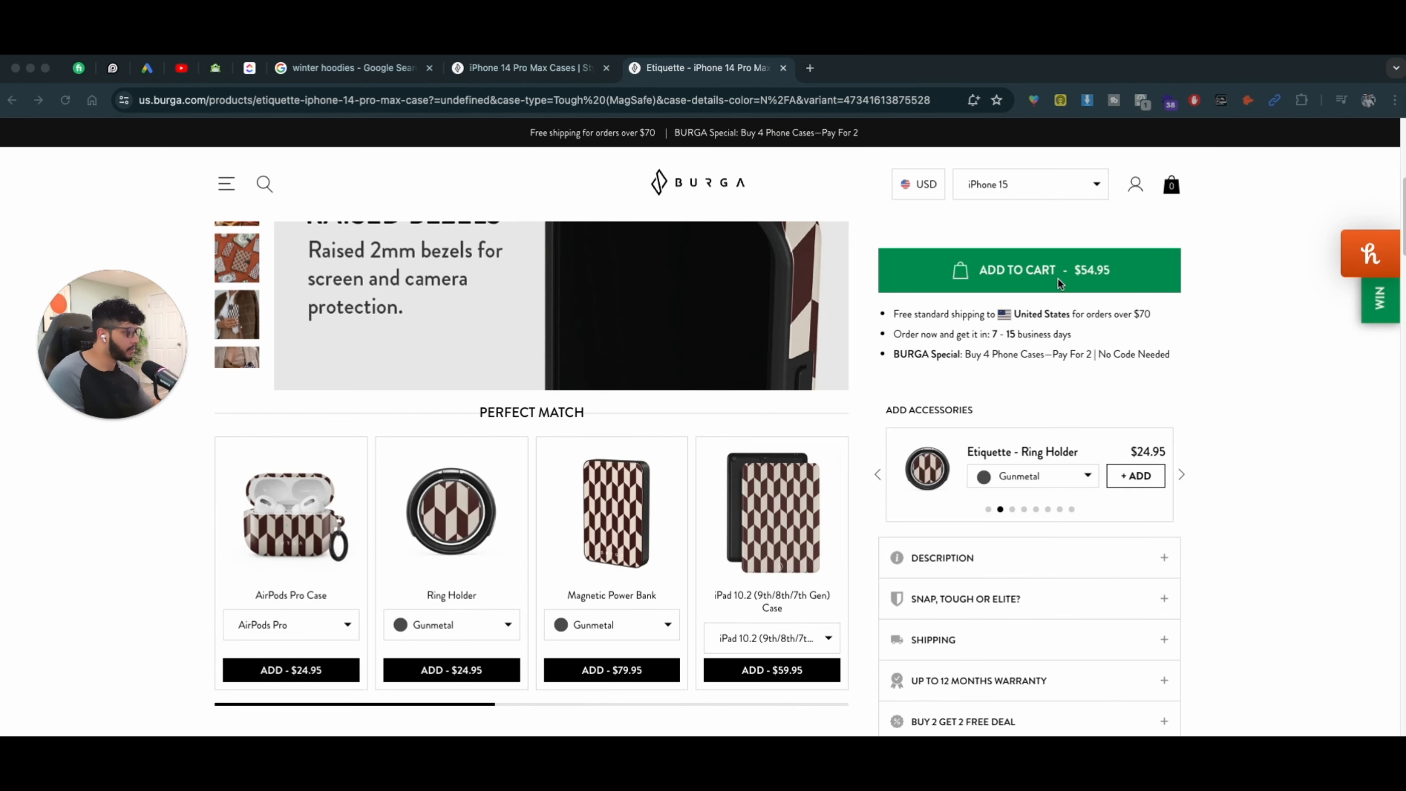
{"action": "scroll", "scroll_direction": "down", "scroll_amount": 3}
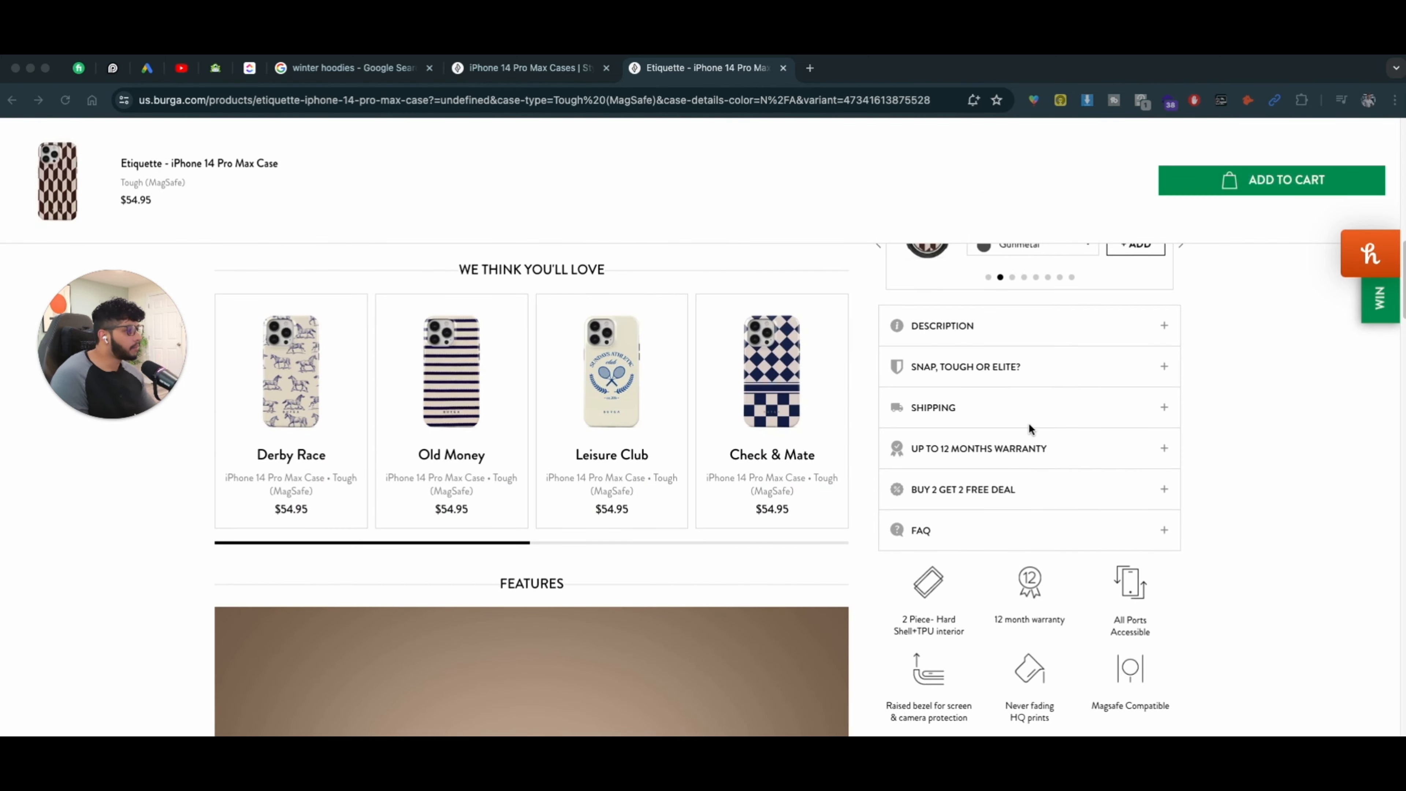
{"action": "scroll", "scroll_direction": "down", "scroll_amount": 3}
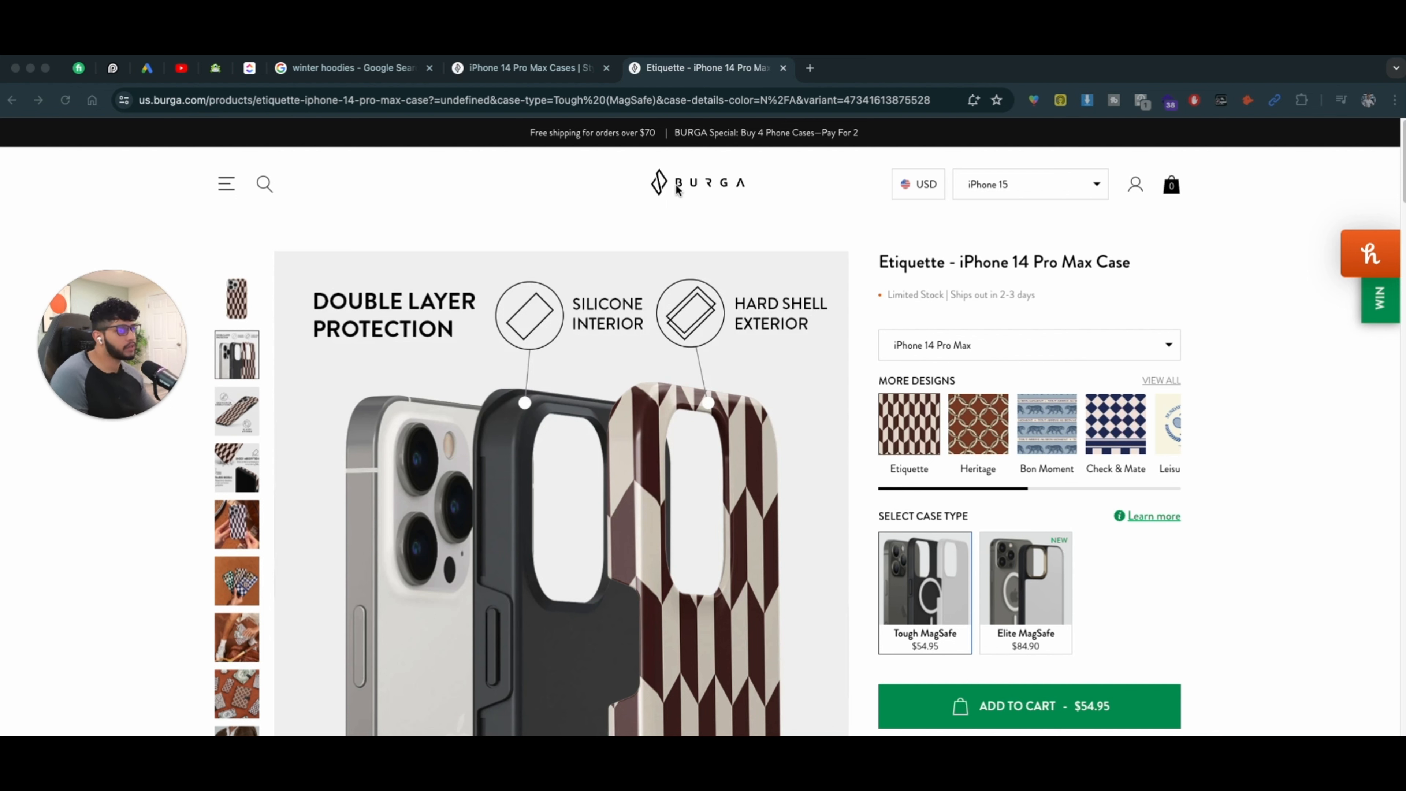
{"action": "mouse_move", "coordinate": [960, 279]}
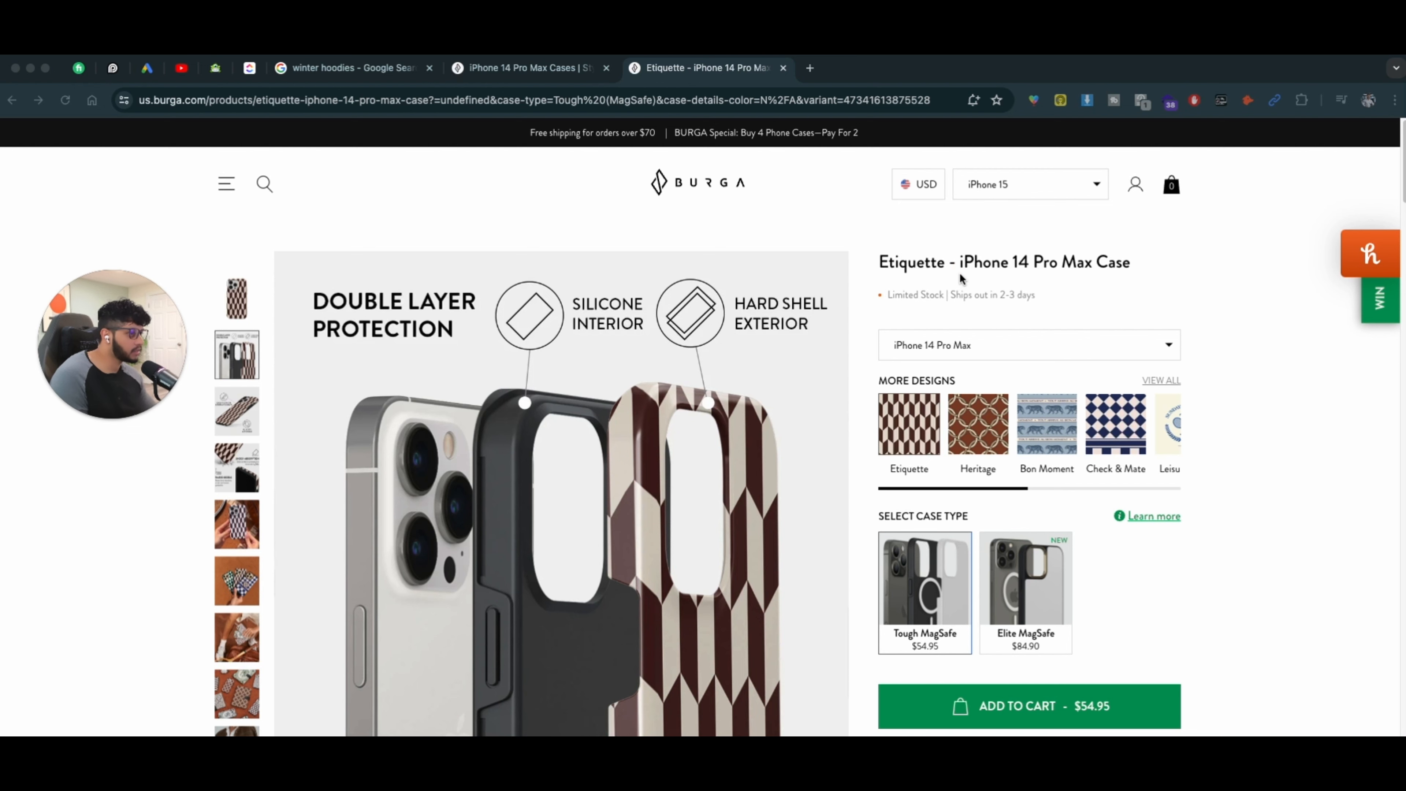
Step: Add the $54.95 Etiquette Tough MagSafe case to the cart and proceed to Secure Checkout
{"action": "scroll", "scroll_direction": "down", "scroll_amount": 3}
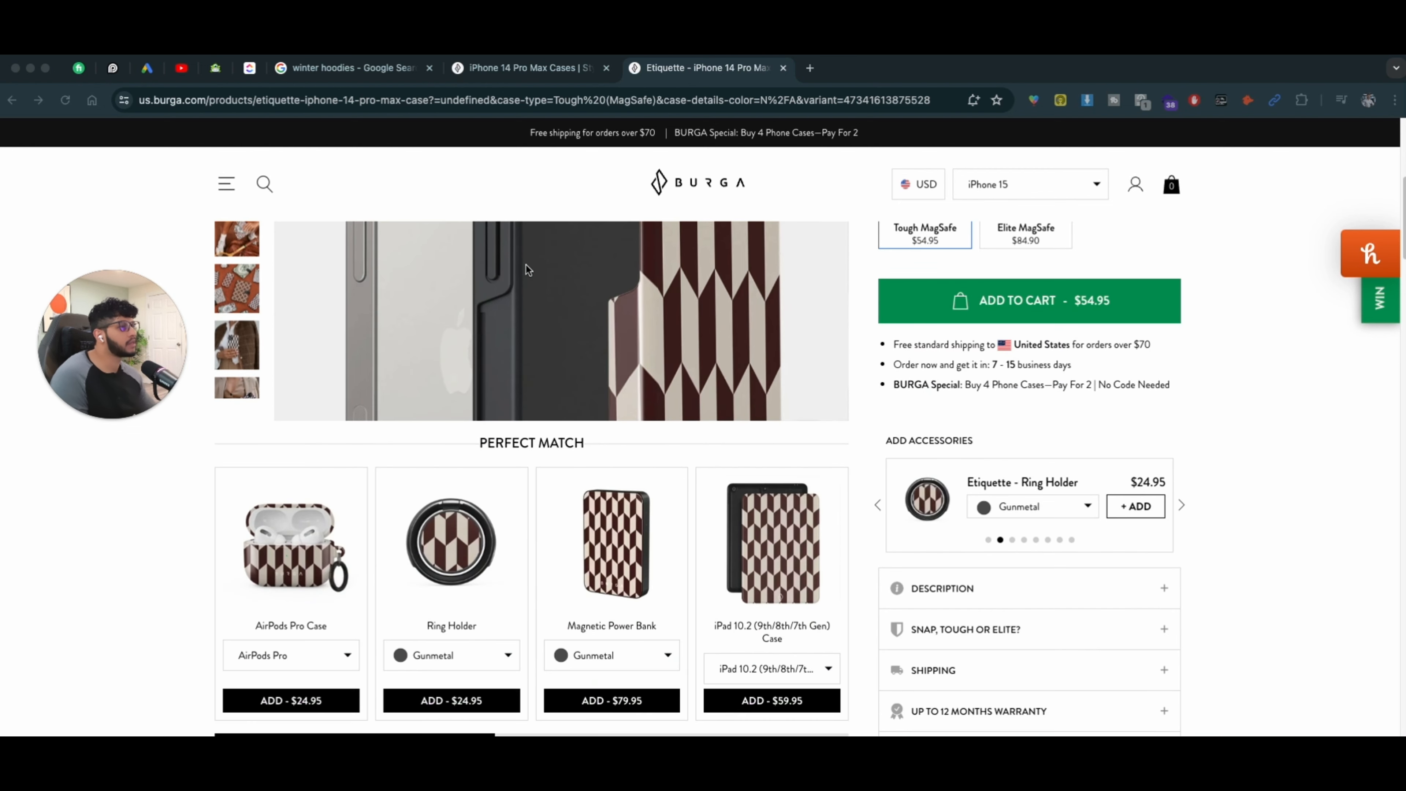
{"action": "mouse_move", "coordinate": [574, 408]}
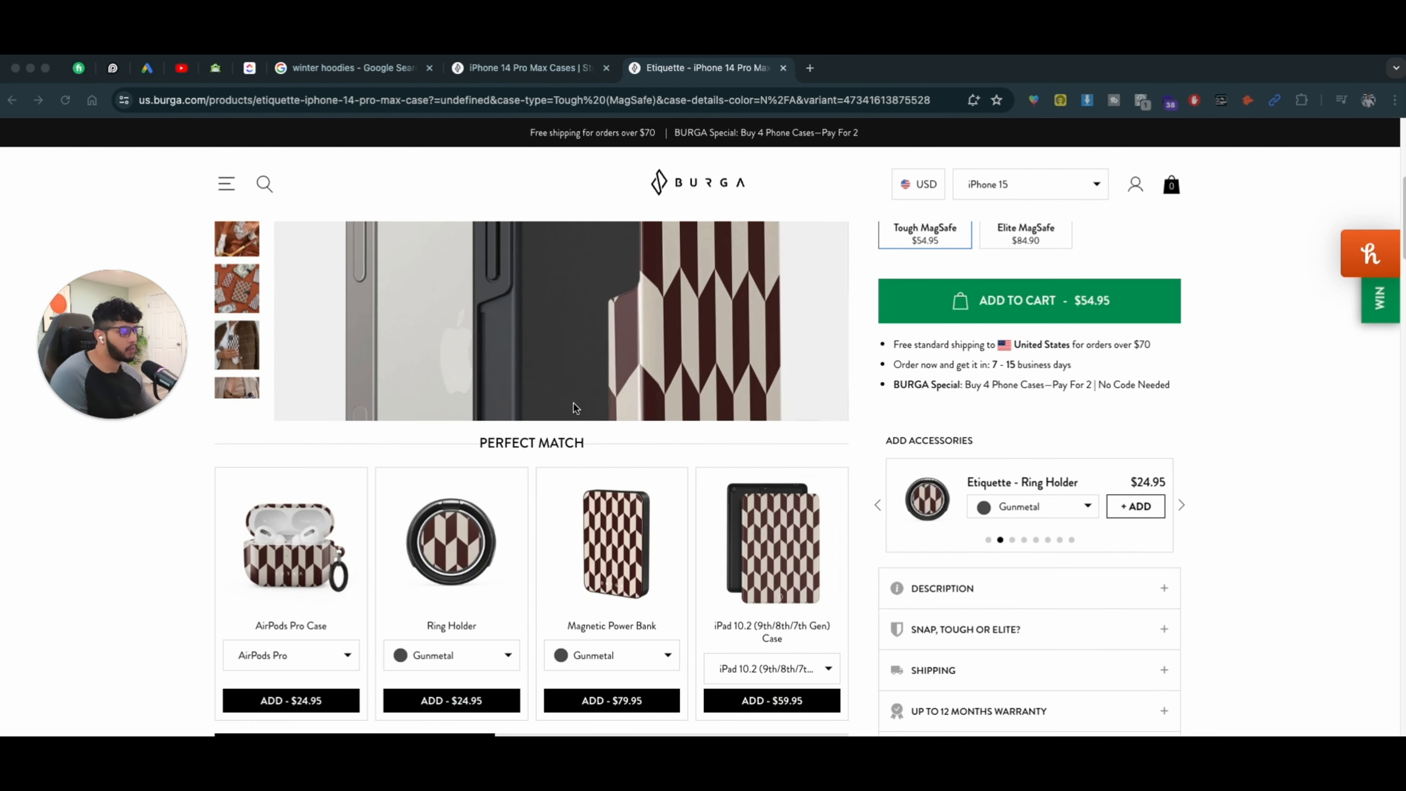
{"action": "scroll", "scroll_direction": "up", "scroll_amount": 3}
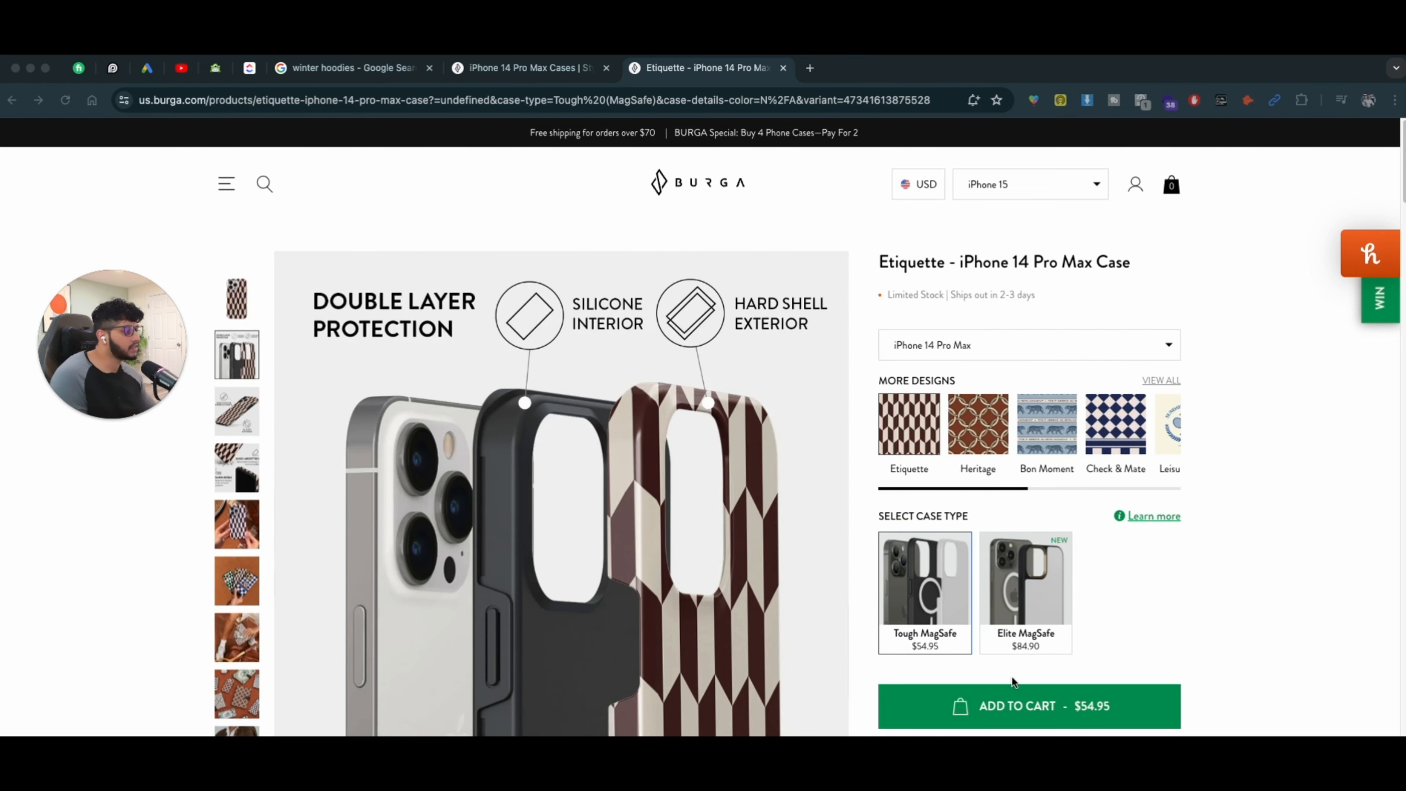
{"action": "scroll", "scroll_direction": "down", "scroll_amount": 3}
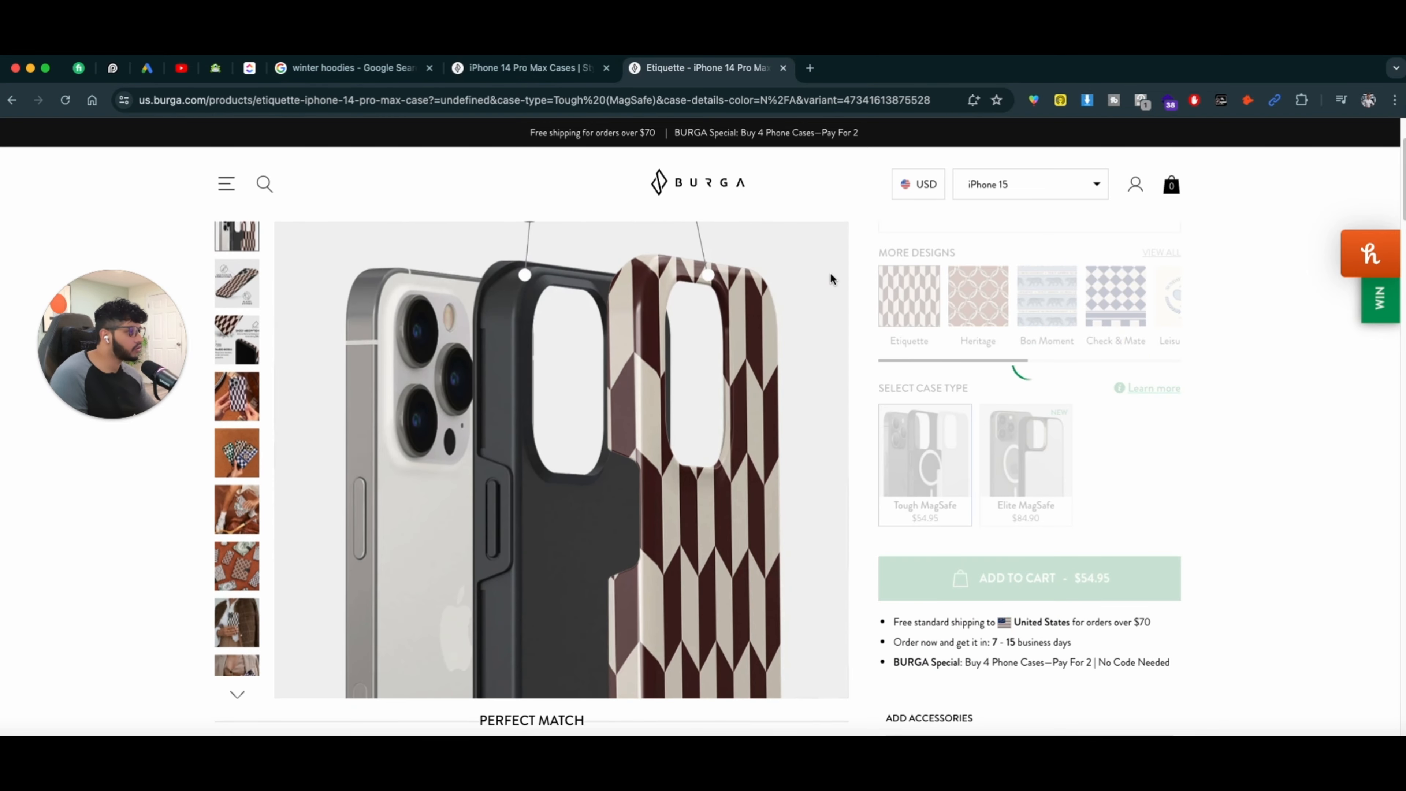
{"action": "left_click", "coordinate": [1039, 578]}
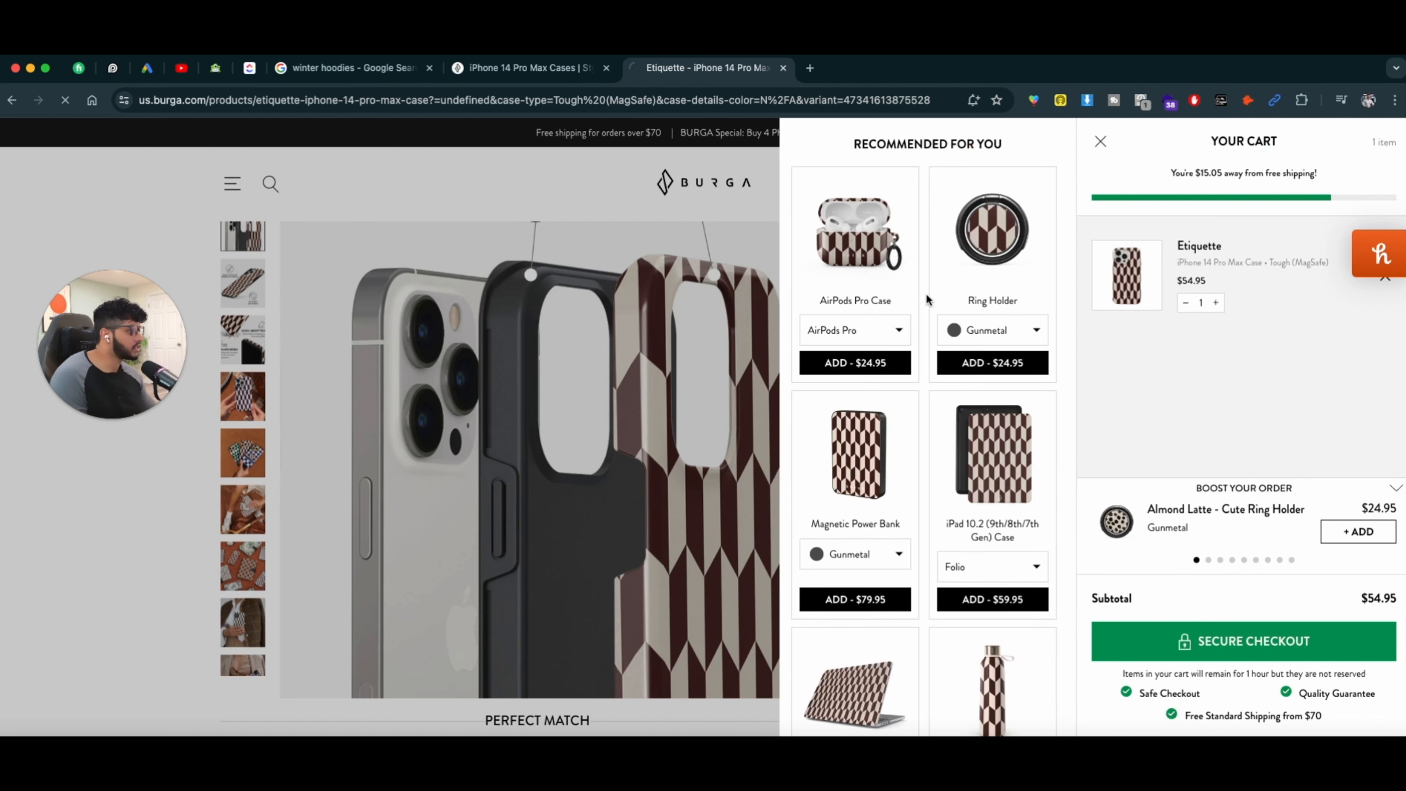
{"action": "left_click", "coordinate": [1243, 640]}
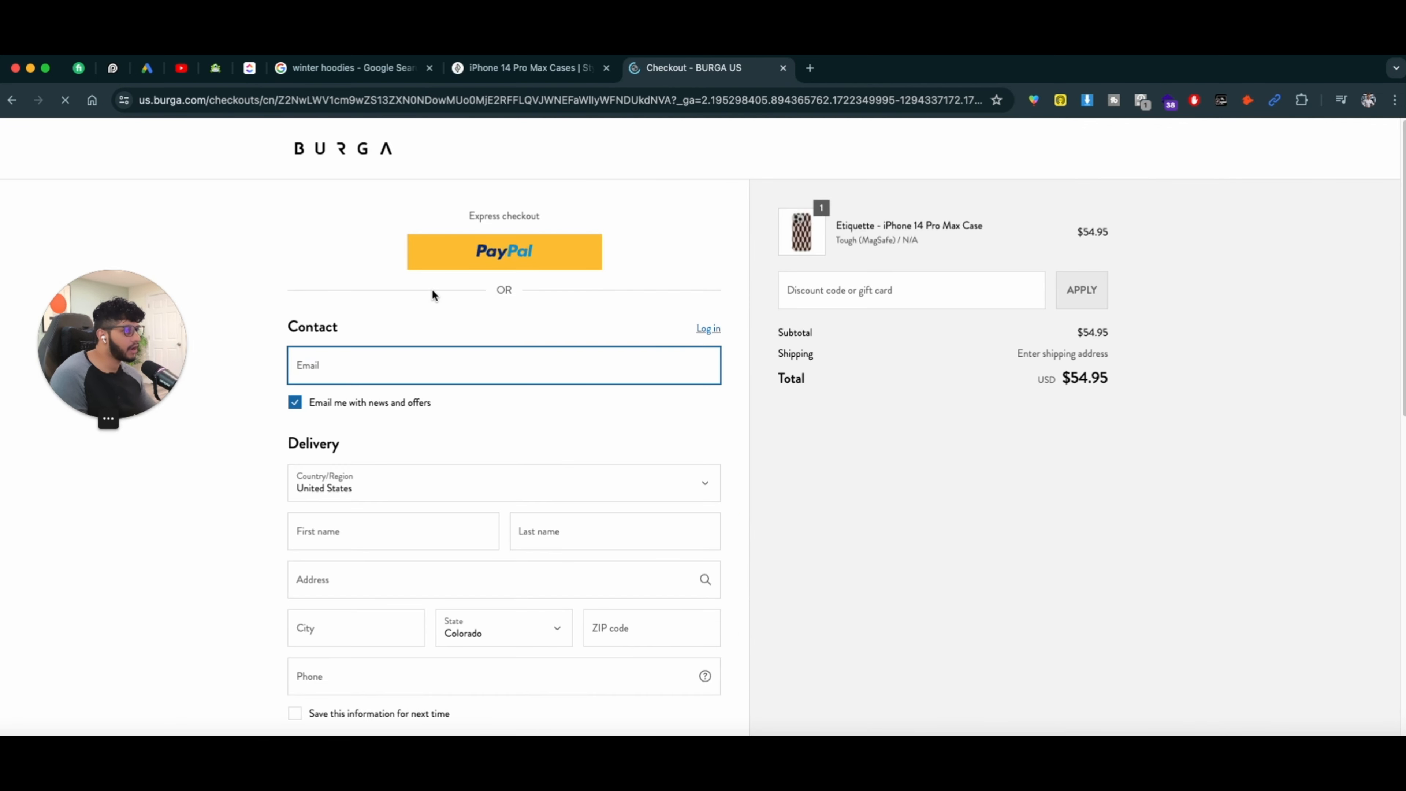
Step: Review the checkout's $54.95 total, then go back to the Etiquette product page
{"action": "scroll", "scroll_direction": "down", "scroll_amount": 3}
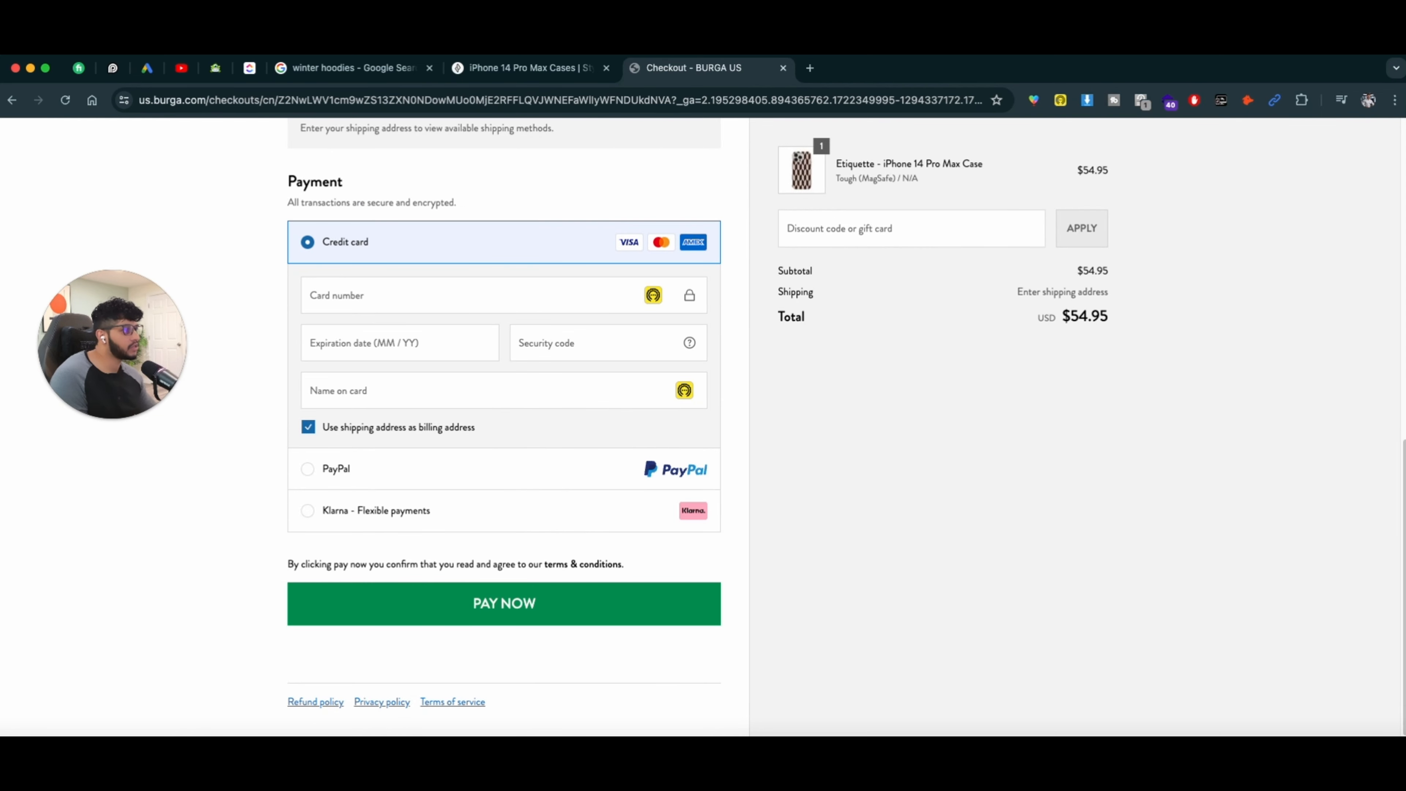
{"action": "mouse_move", "coordinate": [529, 67]}
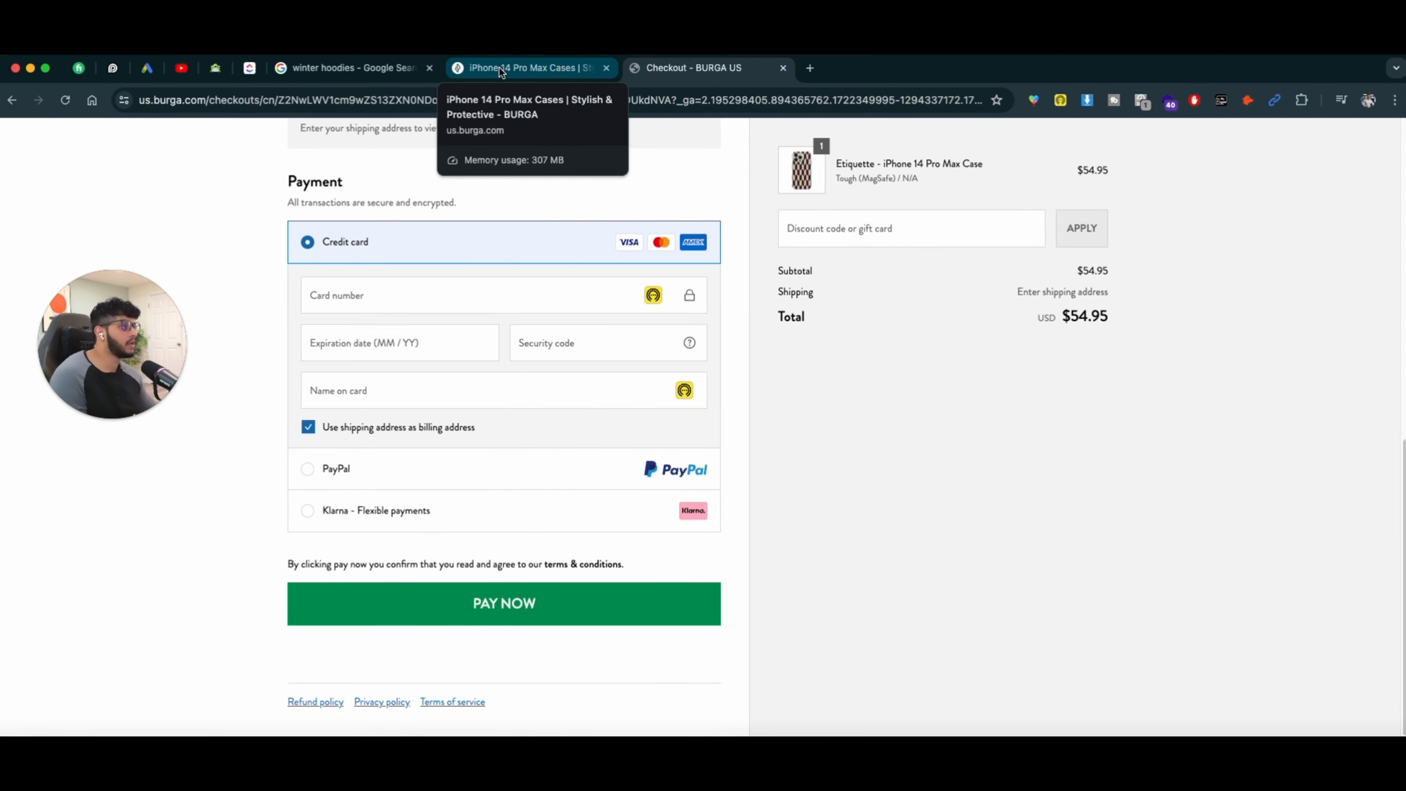
{"action": "left_click", "coordinate": [529, 68]}
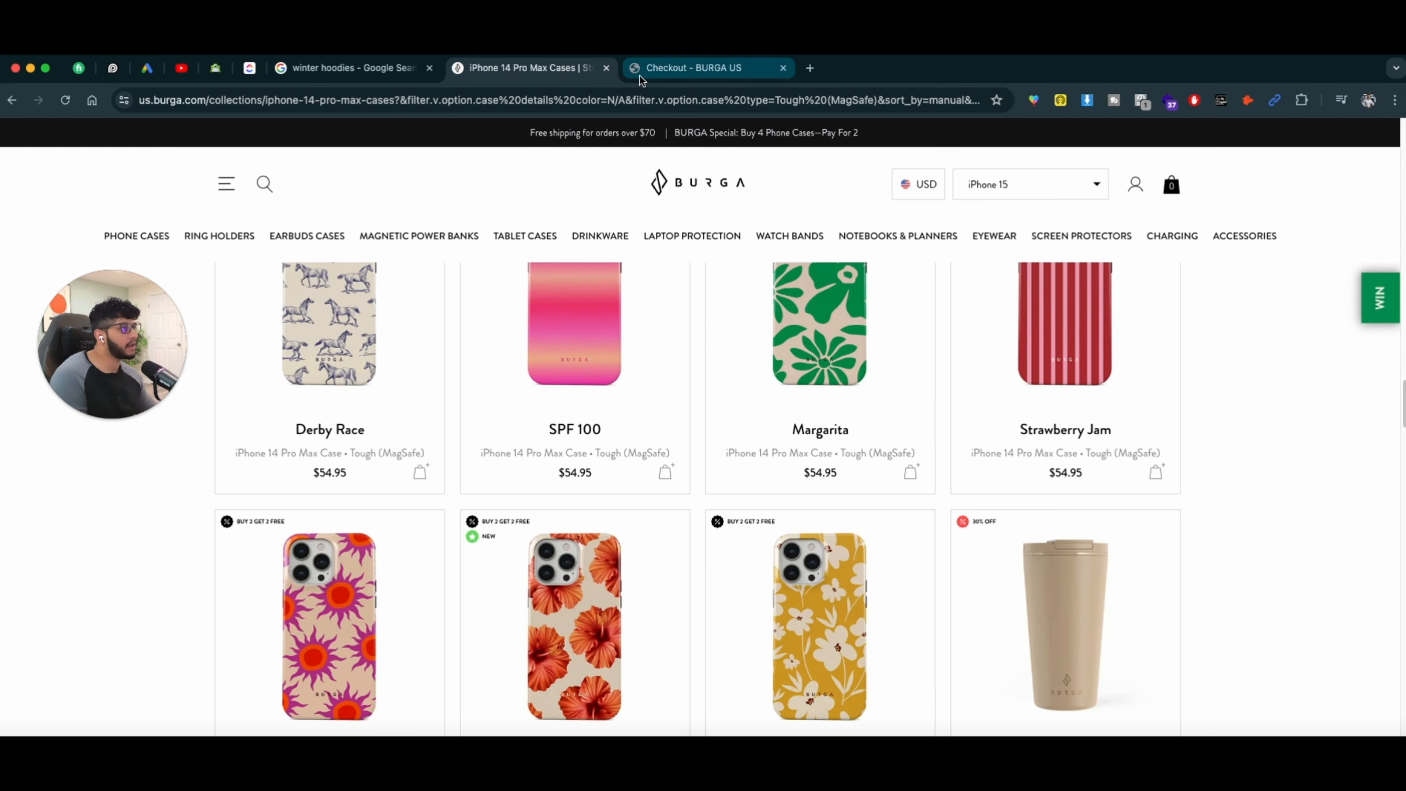
{"action": "left_click", "coordinate": [708, 68]}
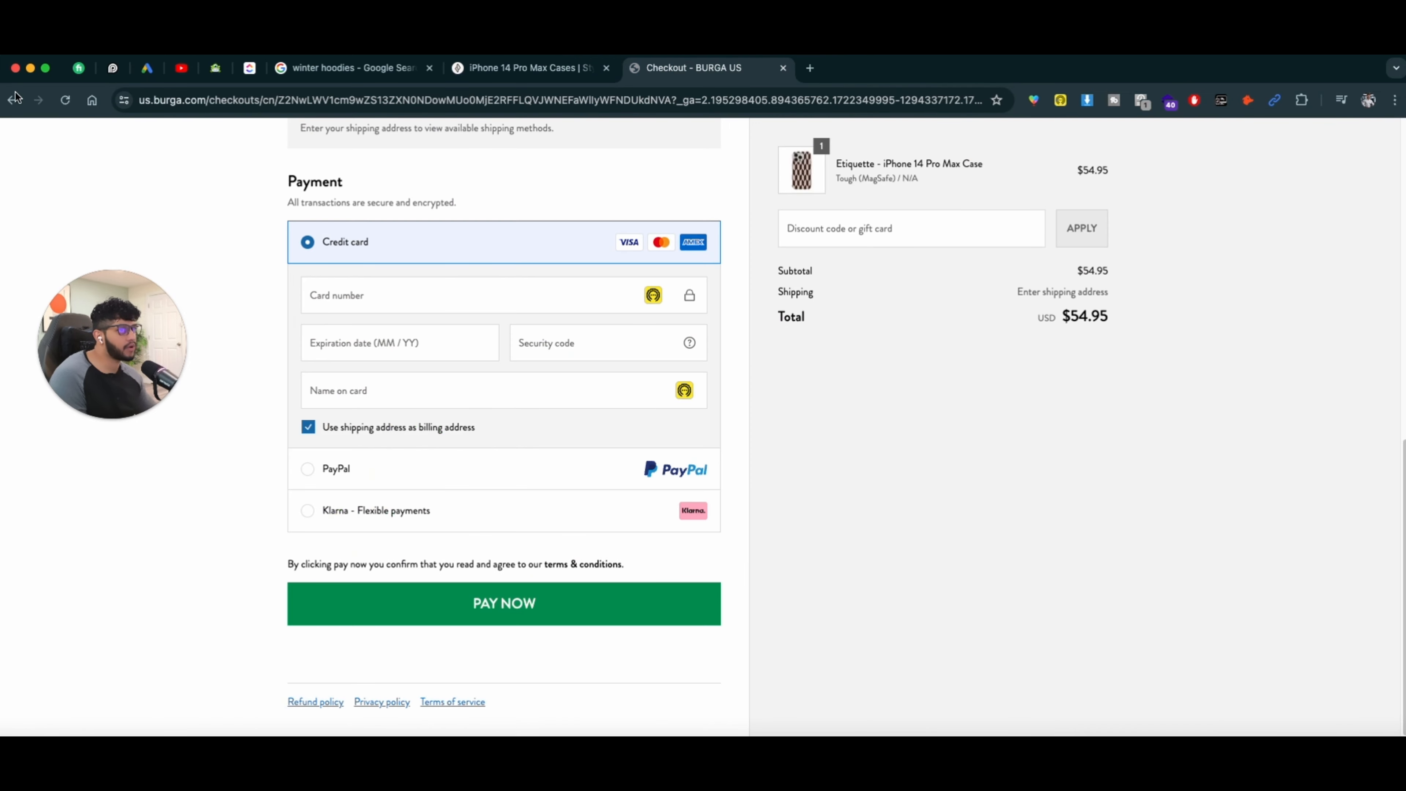
{"action": "left_click", "coordinate": [12, 100]}
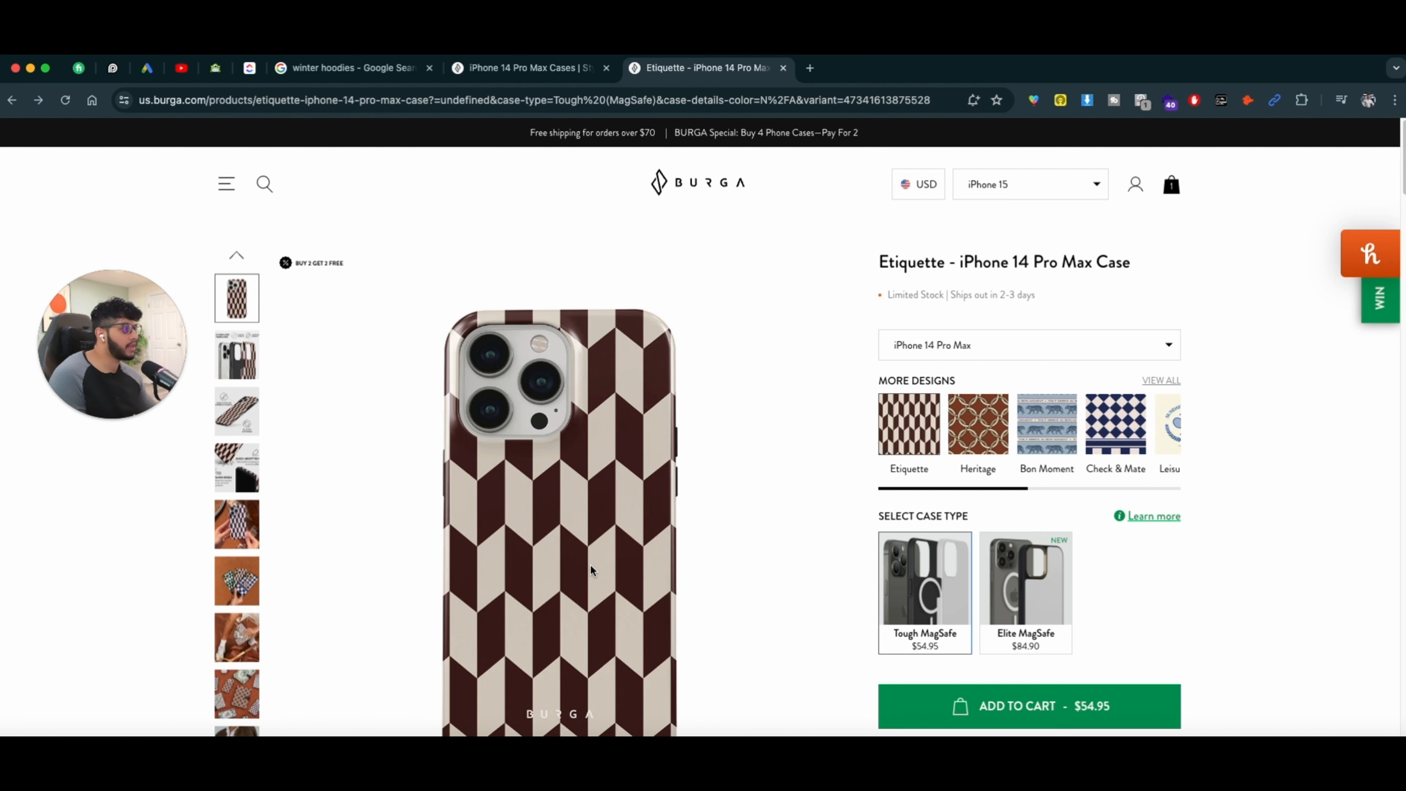
{"action": "mouse_move", "coordinate": [525, 376]}
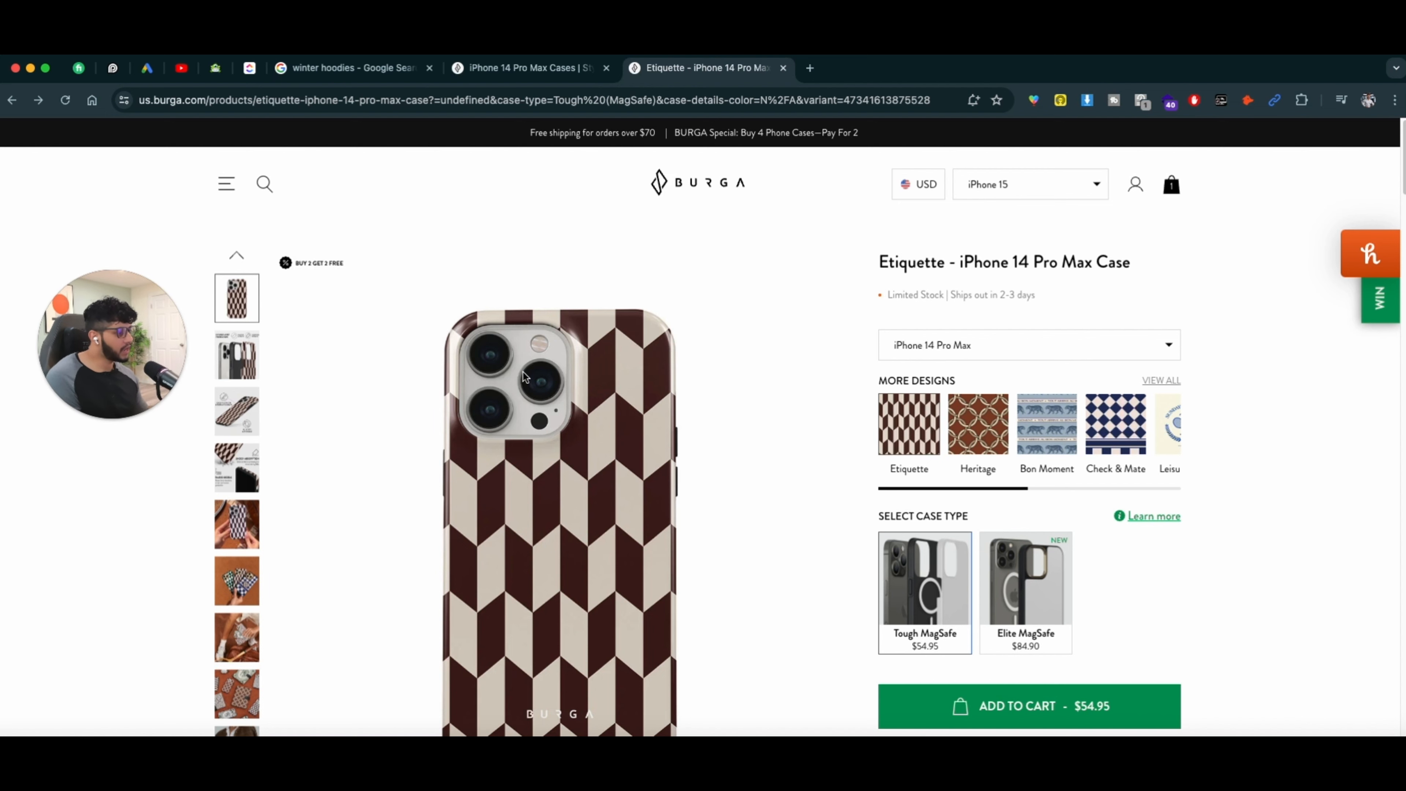
{"action": "mouse_move", "coordinate": [579, 377]}
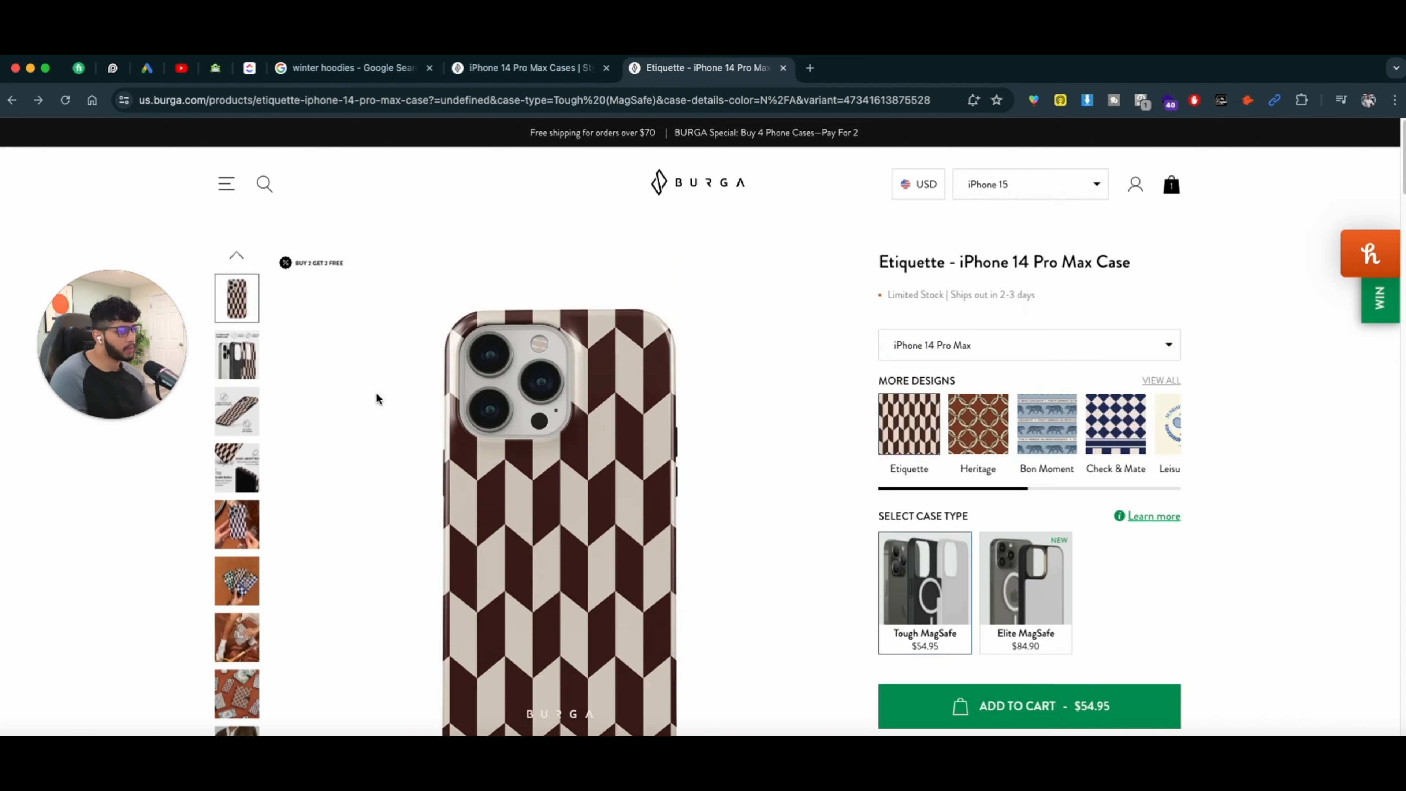
{"action": "mouse_move", "coordinate": [380, 428]}
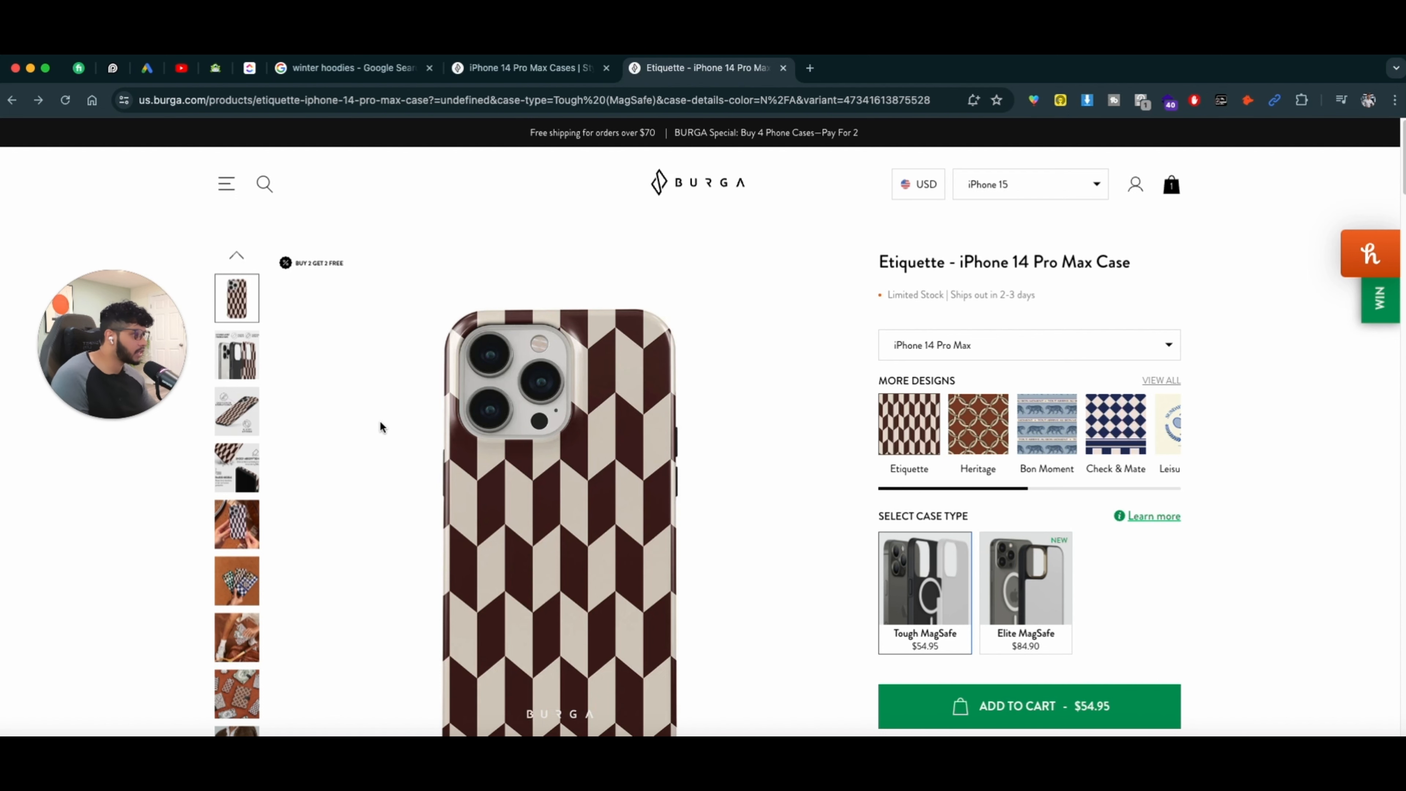